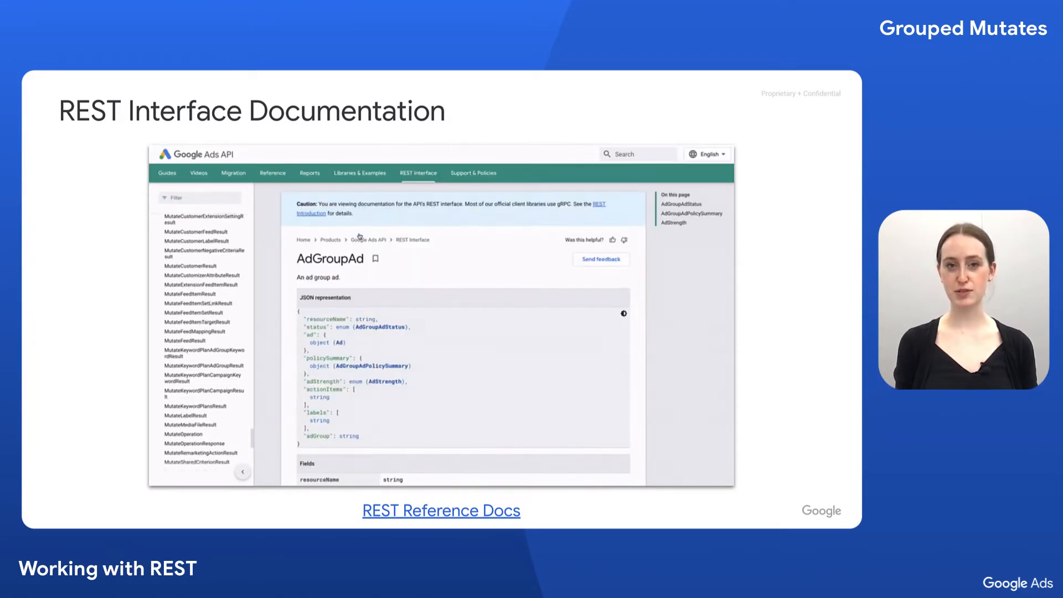
scroll(down, 3)
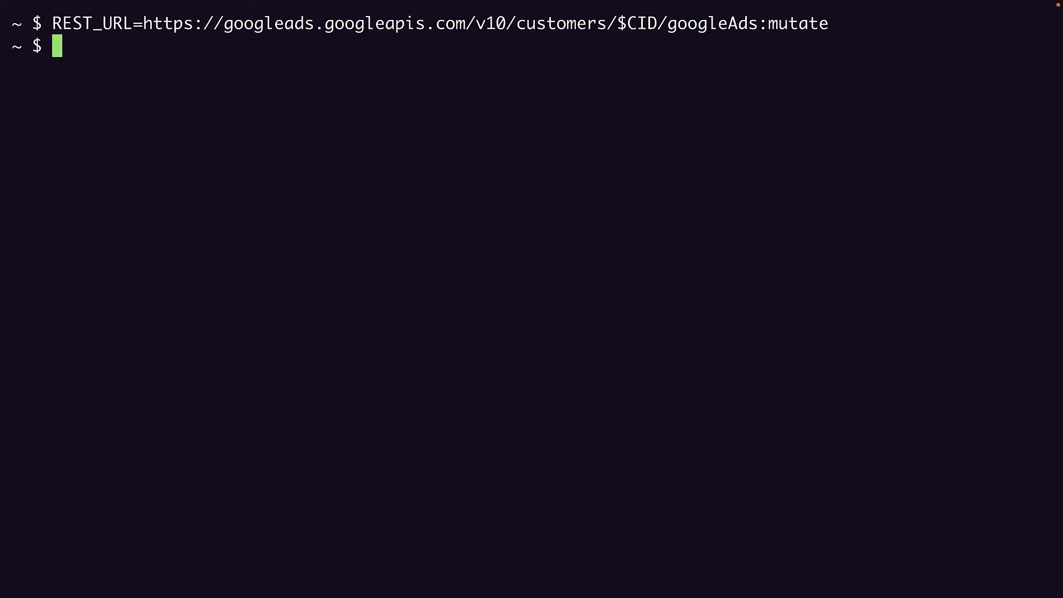
text(vim grouped_m)
text("mutate)
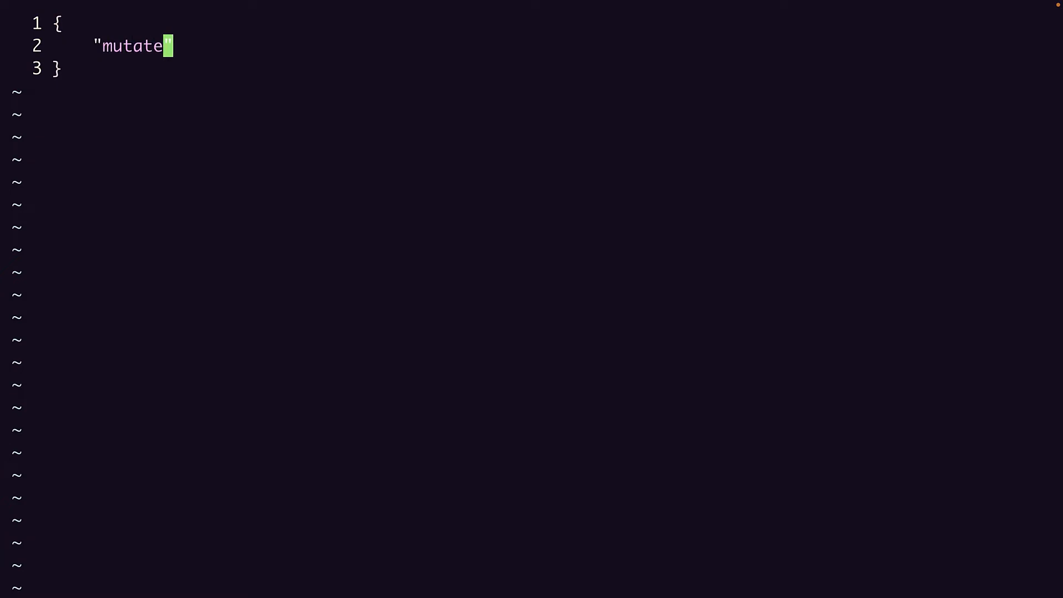
text(Operations)
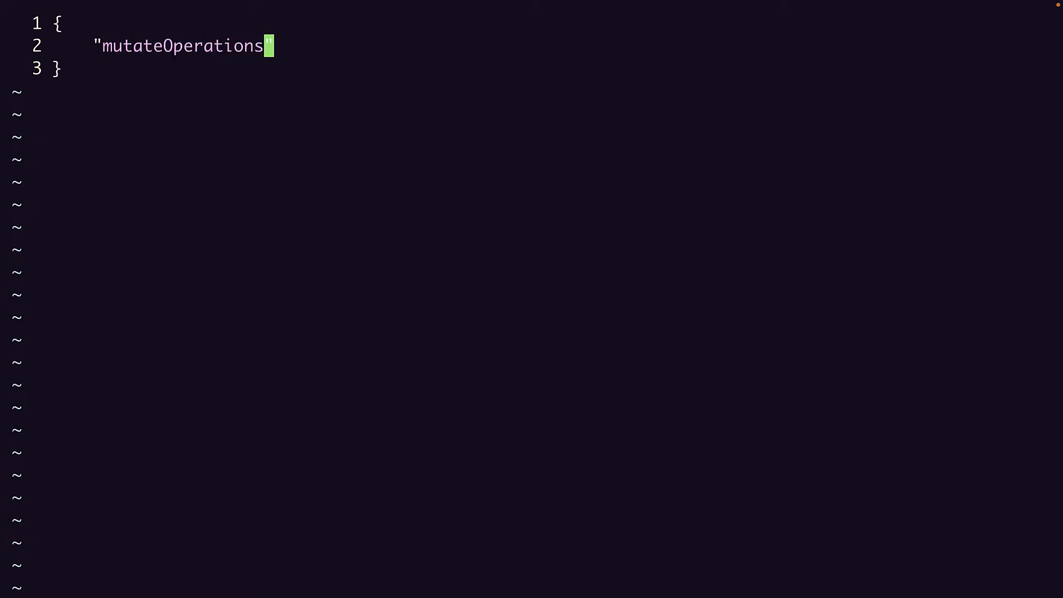
text(:)
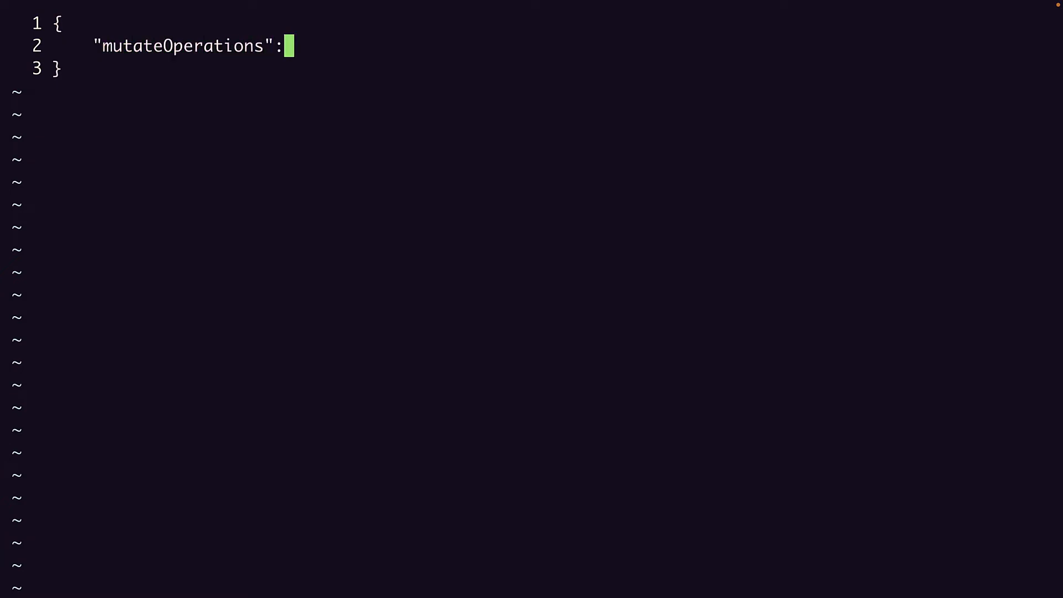
text([)
text(")
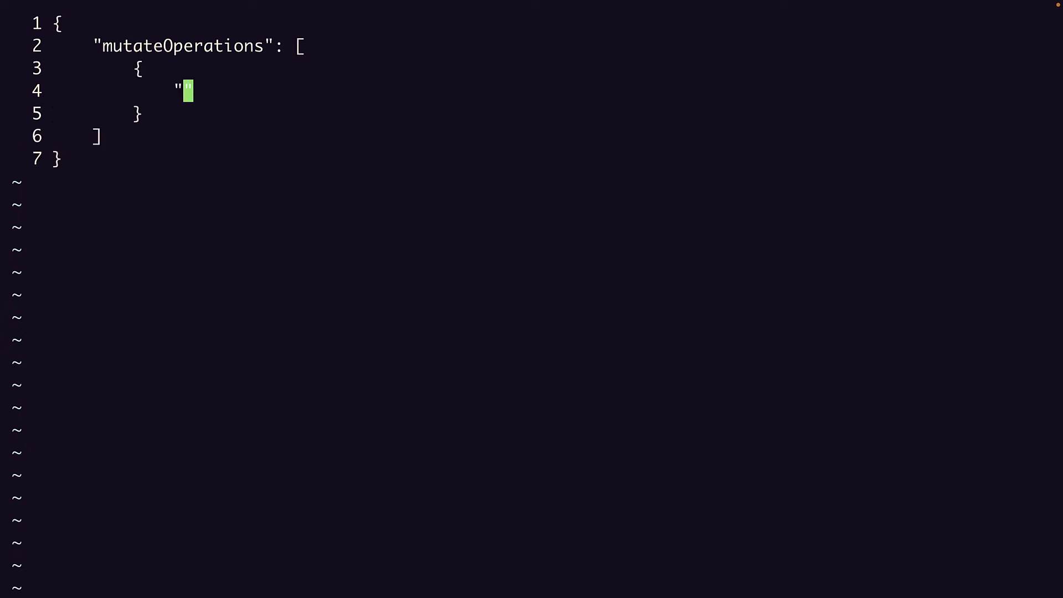
text(campaign)
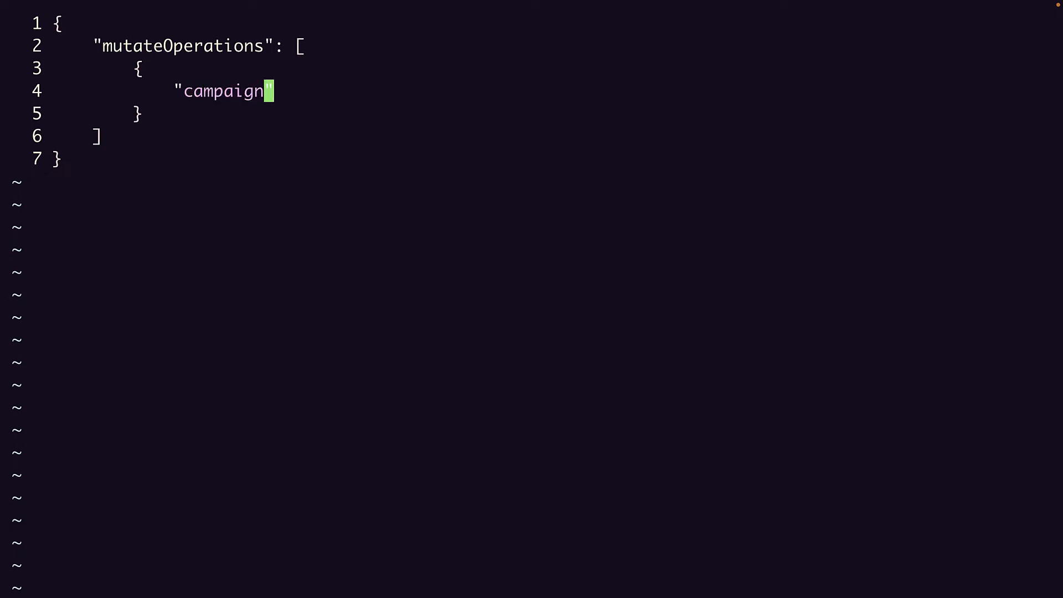
text(Operation)
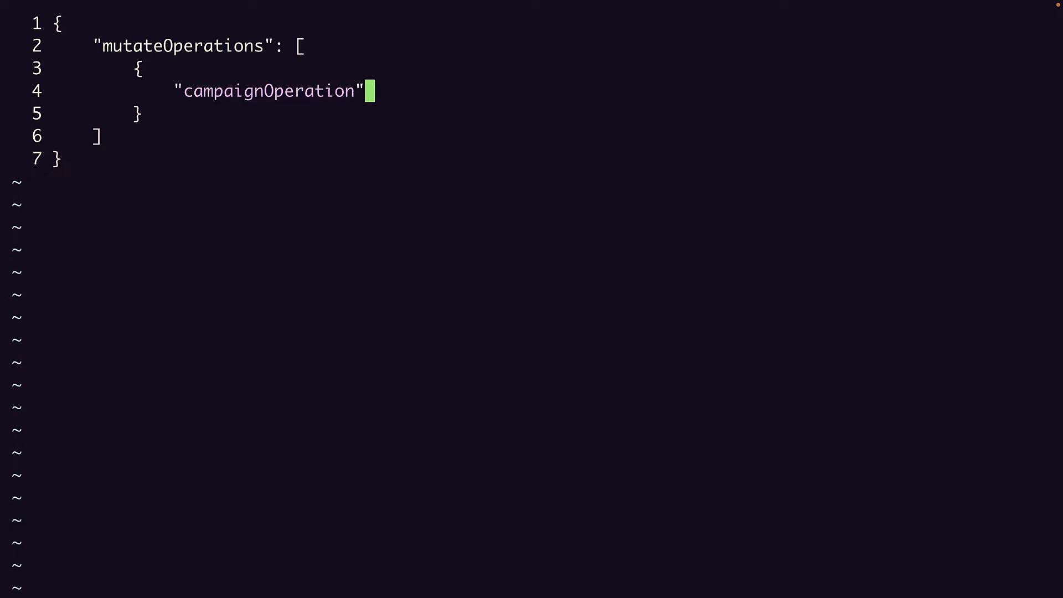
text(: {)
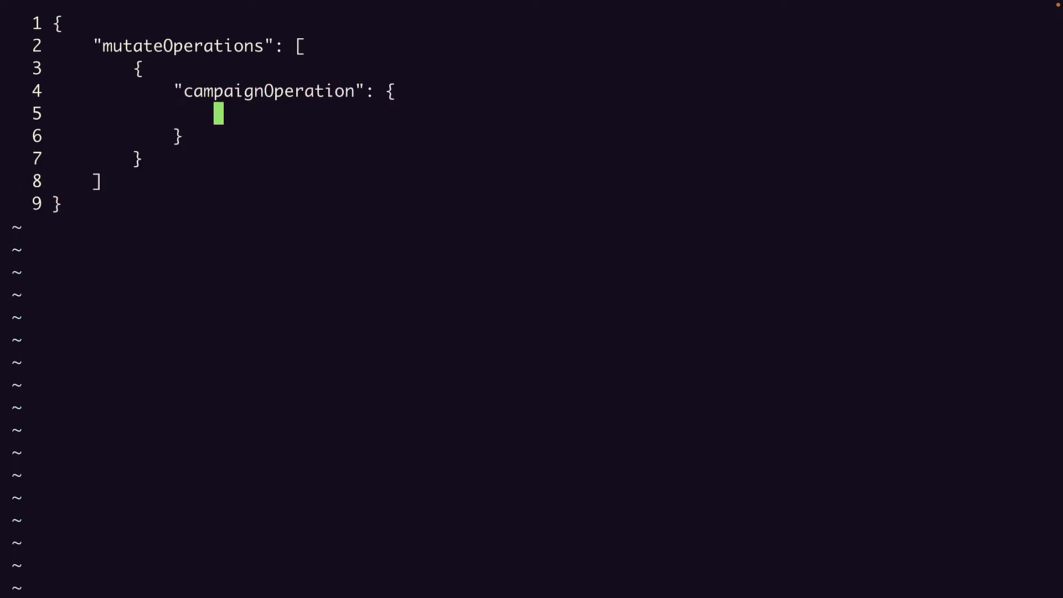
text("")
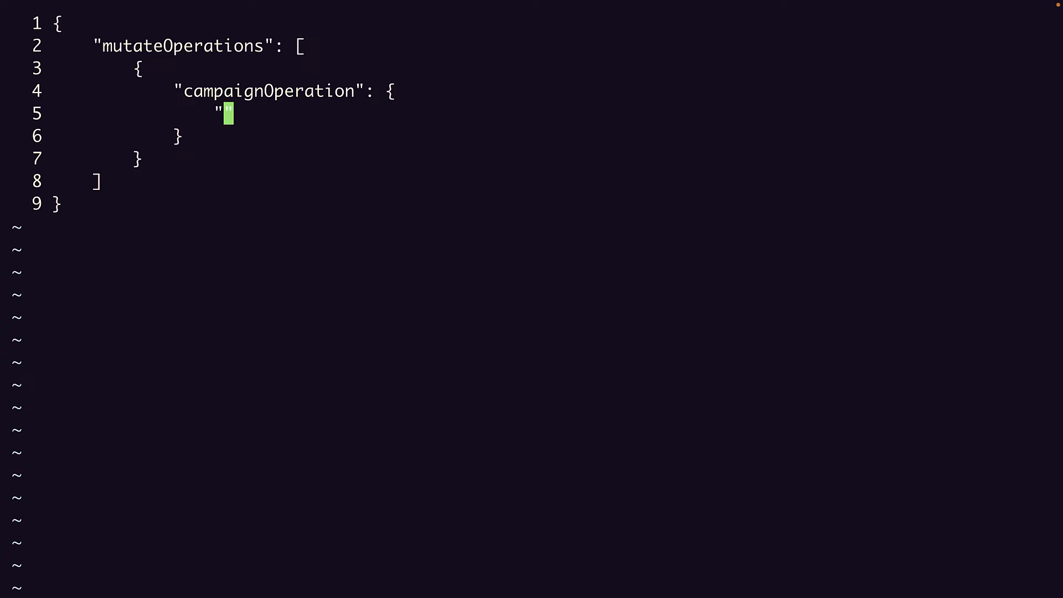
text(create)
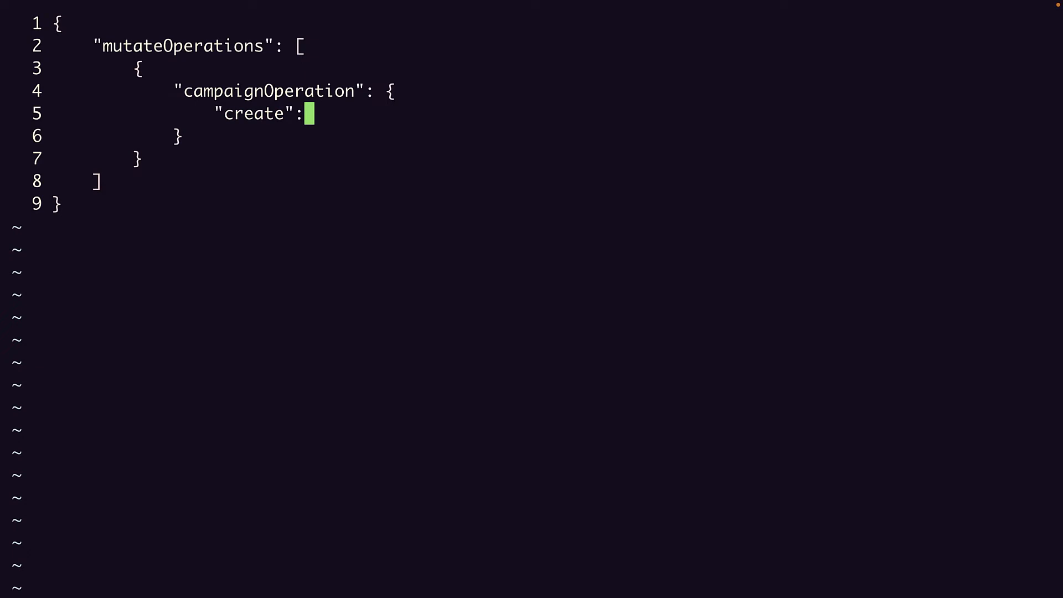
text({)
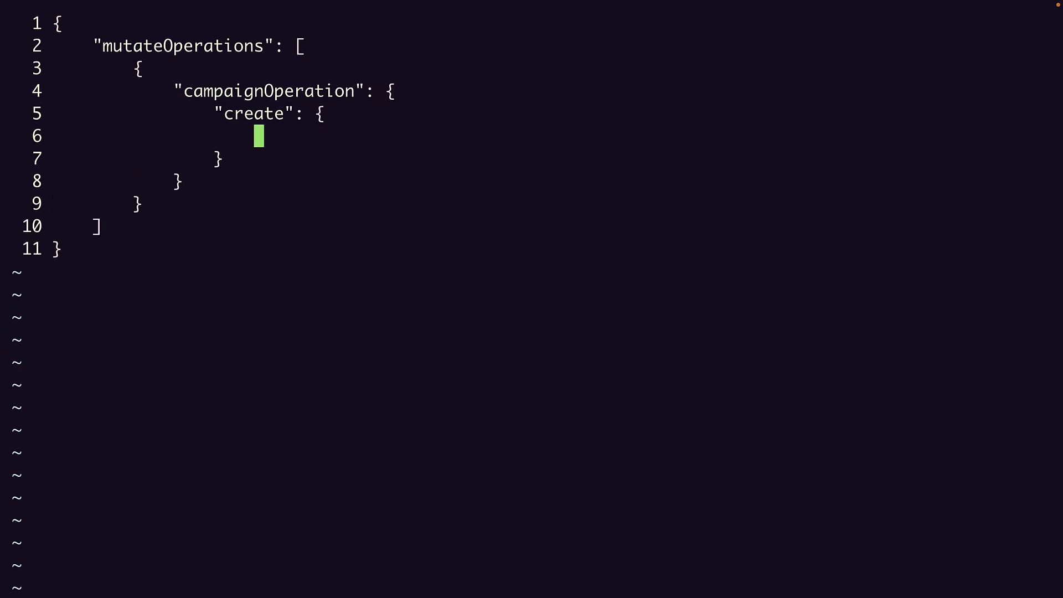
text("name")
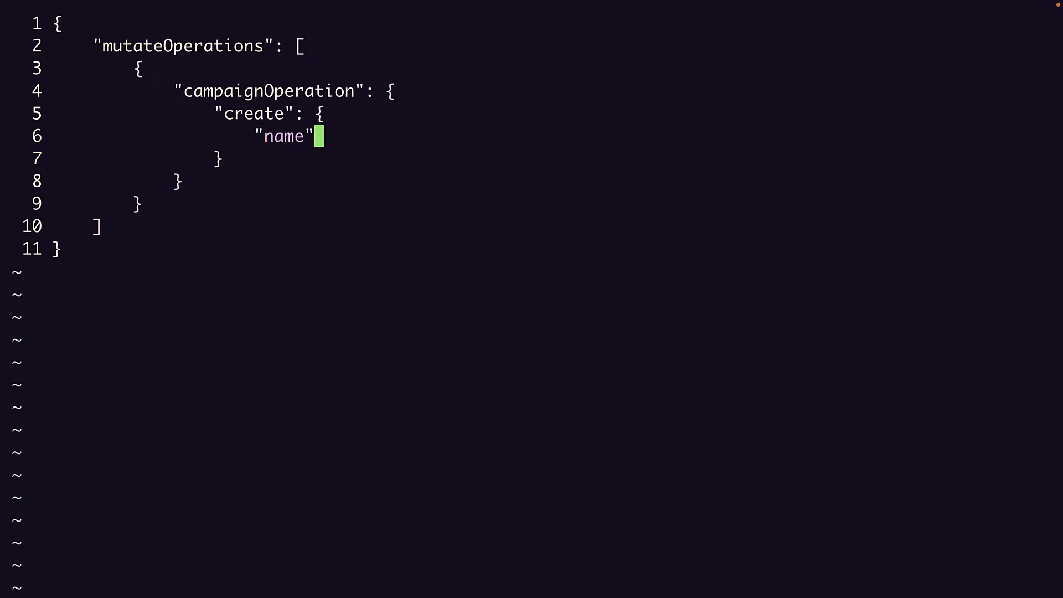
text(: "Awesome Campaign",)
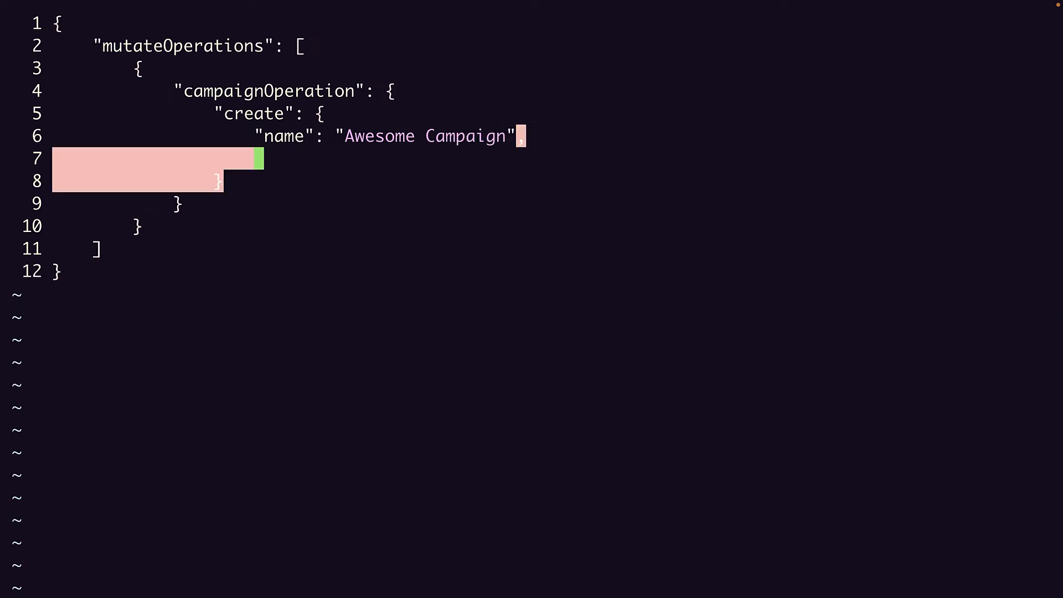
text("s")
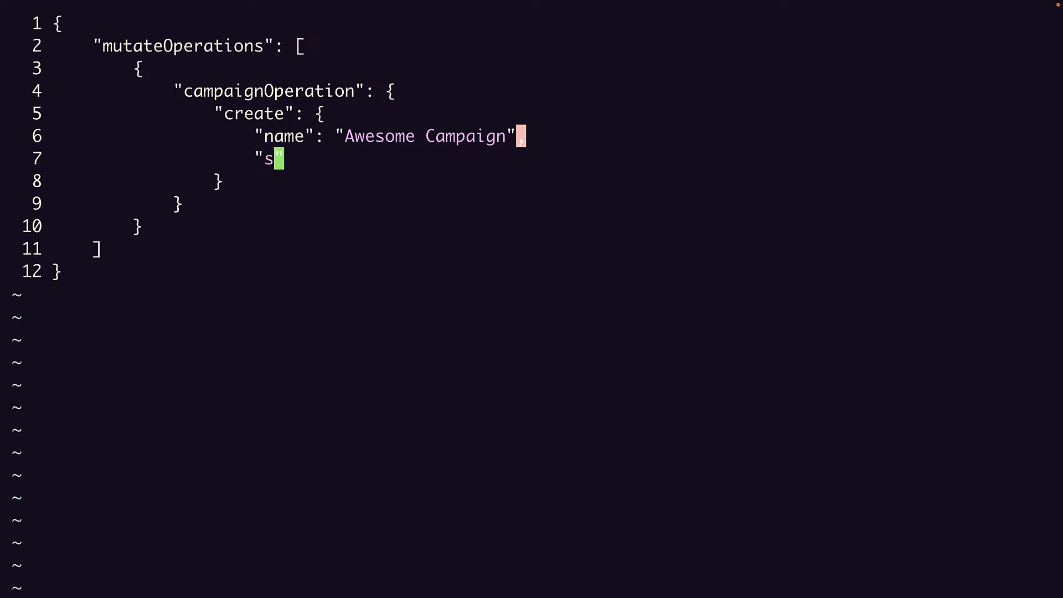
text(tatus": "PAUSED",)
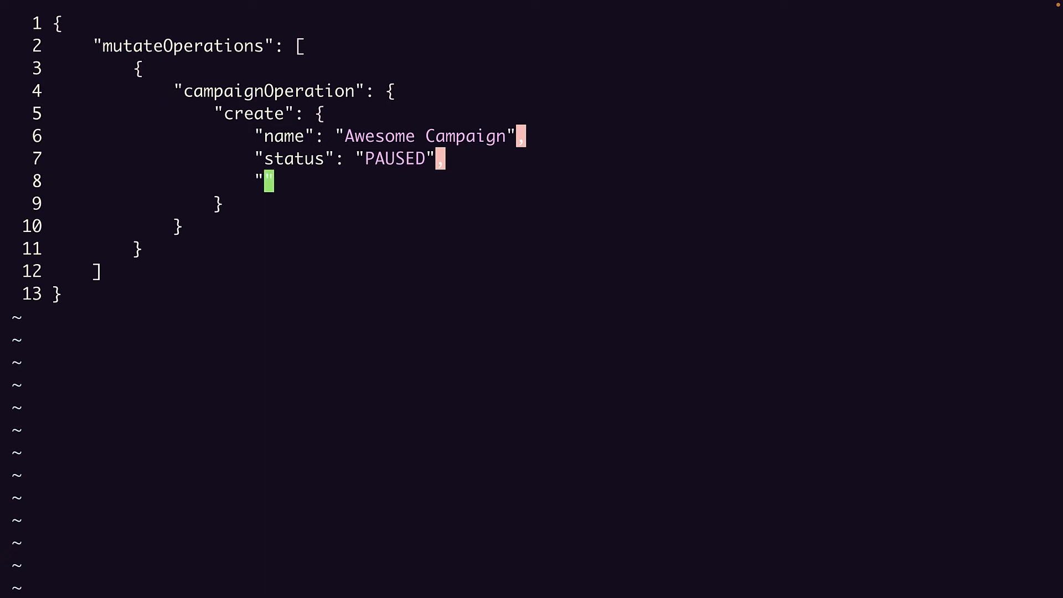
text(advertt)
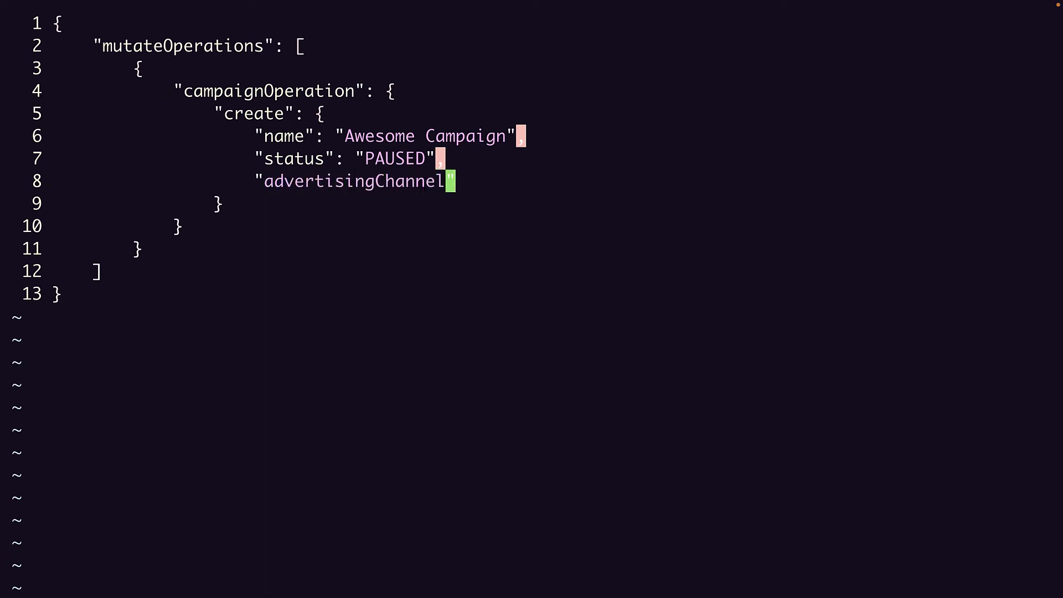
text(Type": "SE)
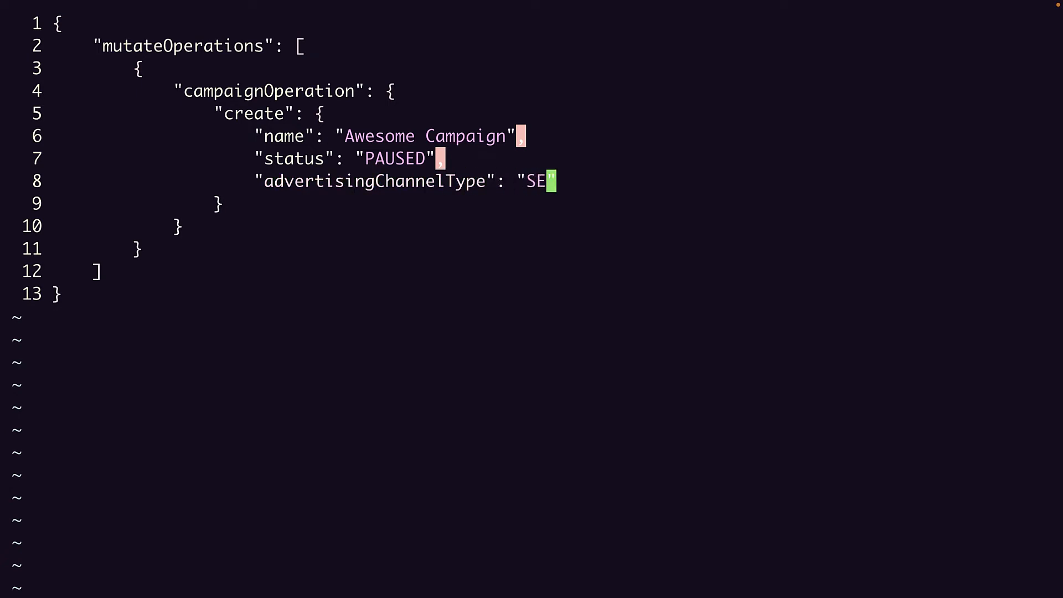
text(ARCH)
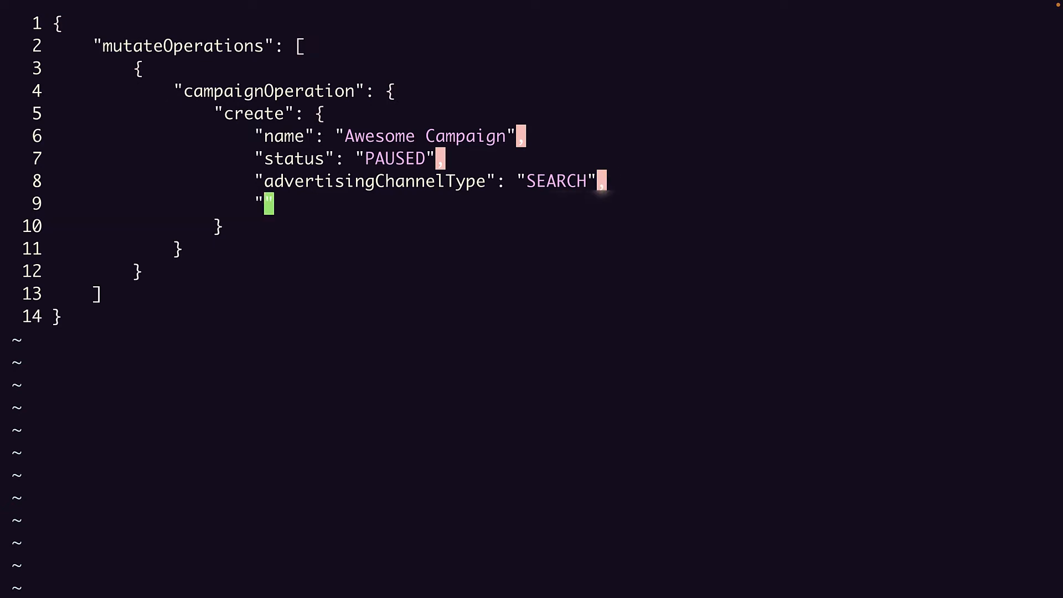
text(campaignBudget)
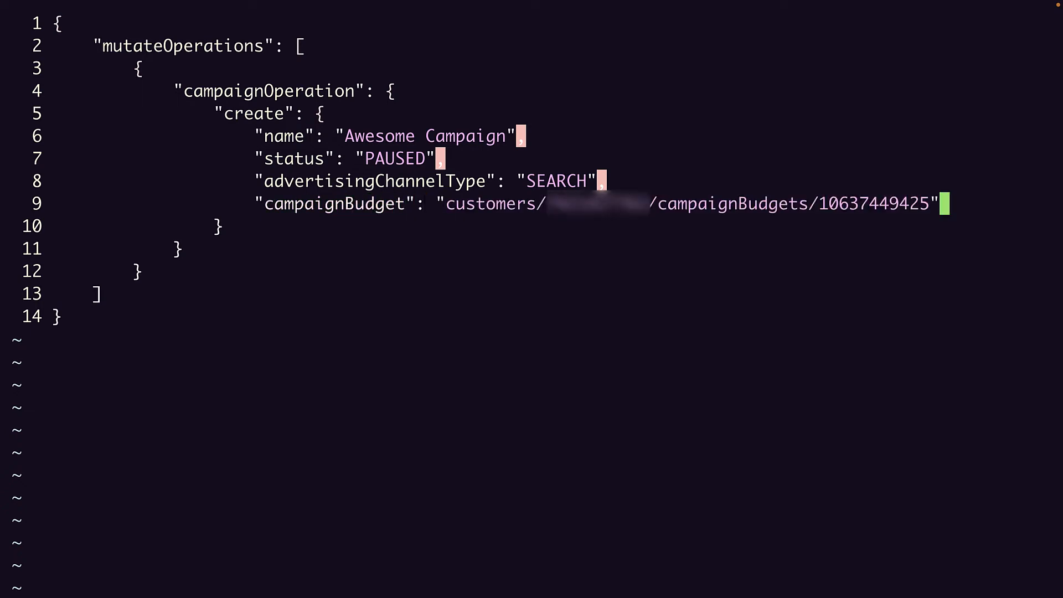
text("t")
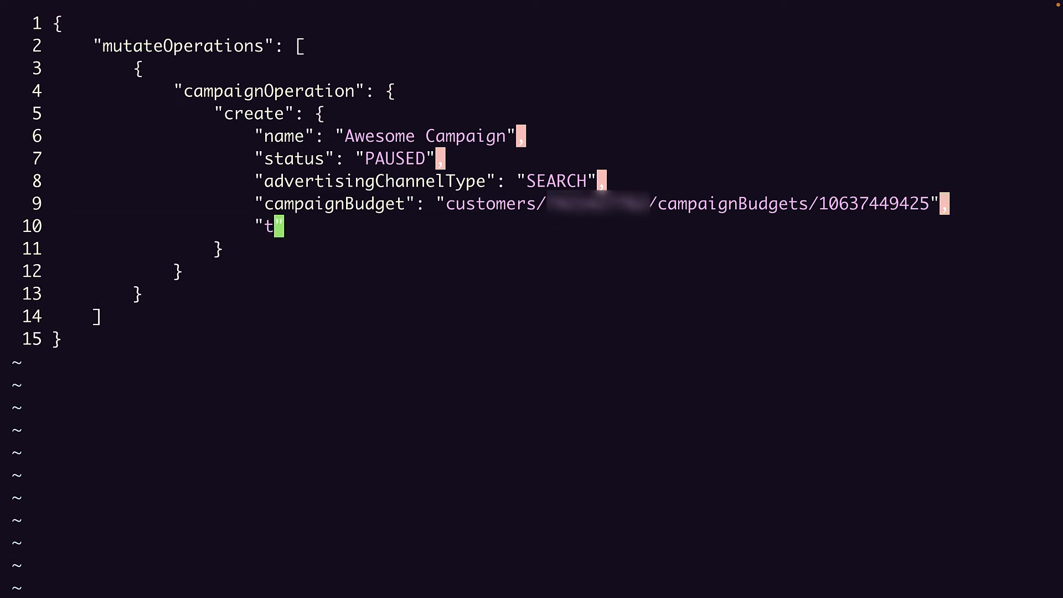
text(argetSpend":)
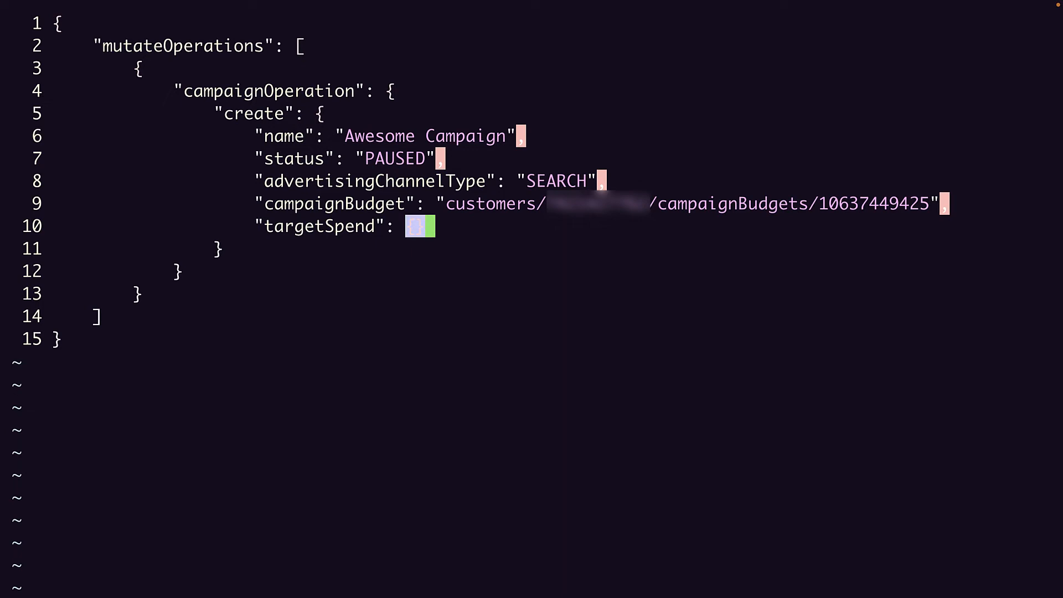
text({})
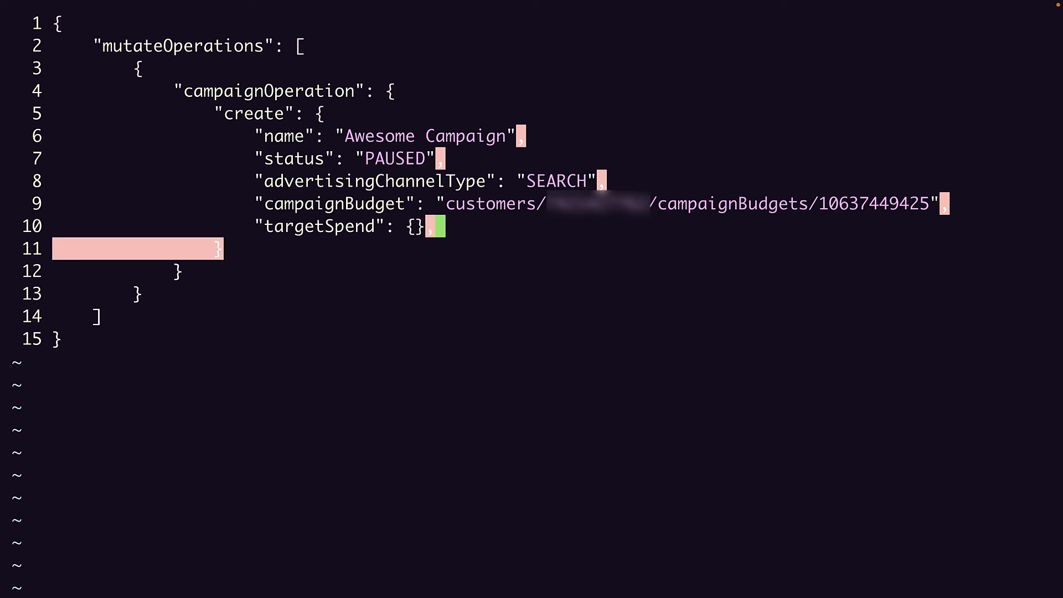
text("resourceName":)
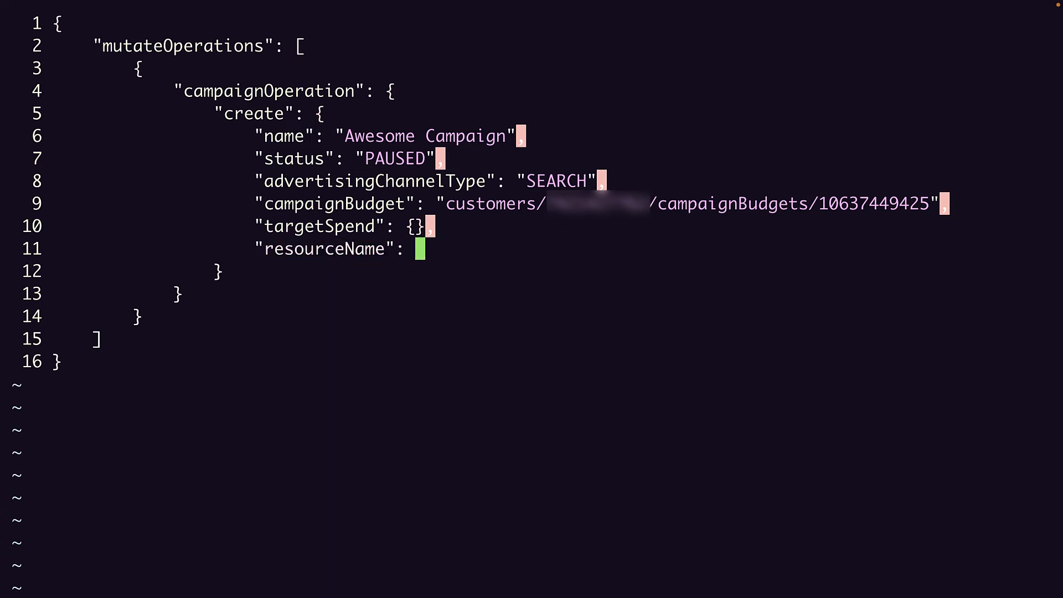
text(customers/")
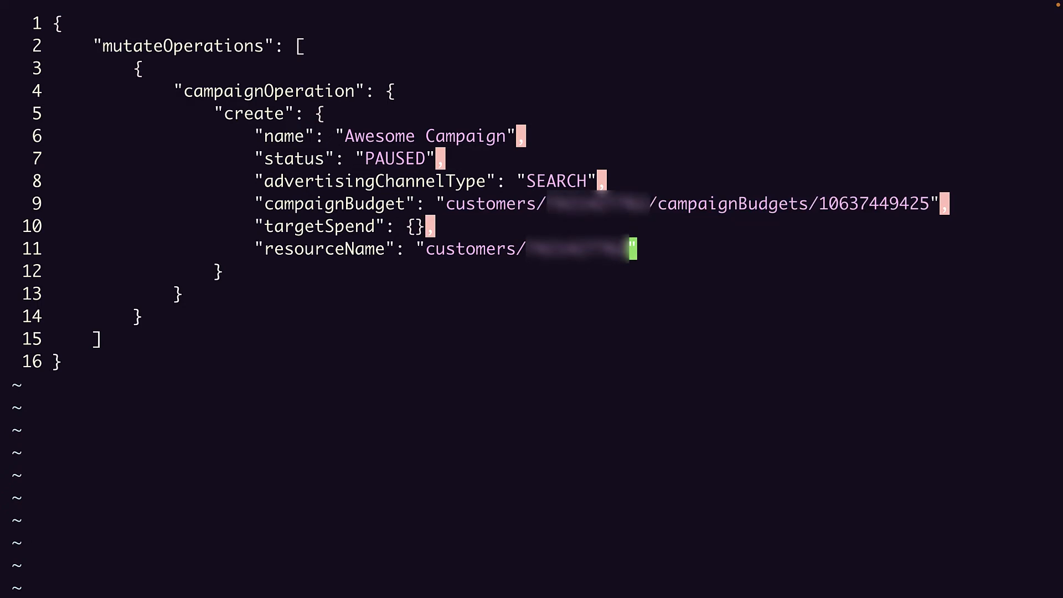
text(/campaigns/-1)
click(143, 317)
text(,)
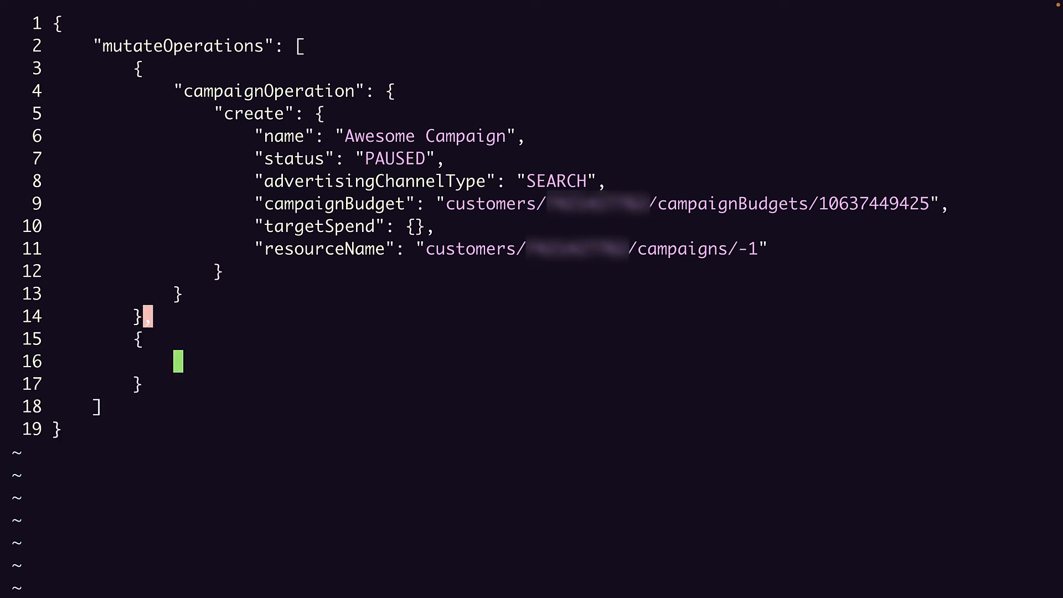
text("adGrou)
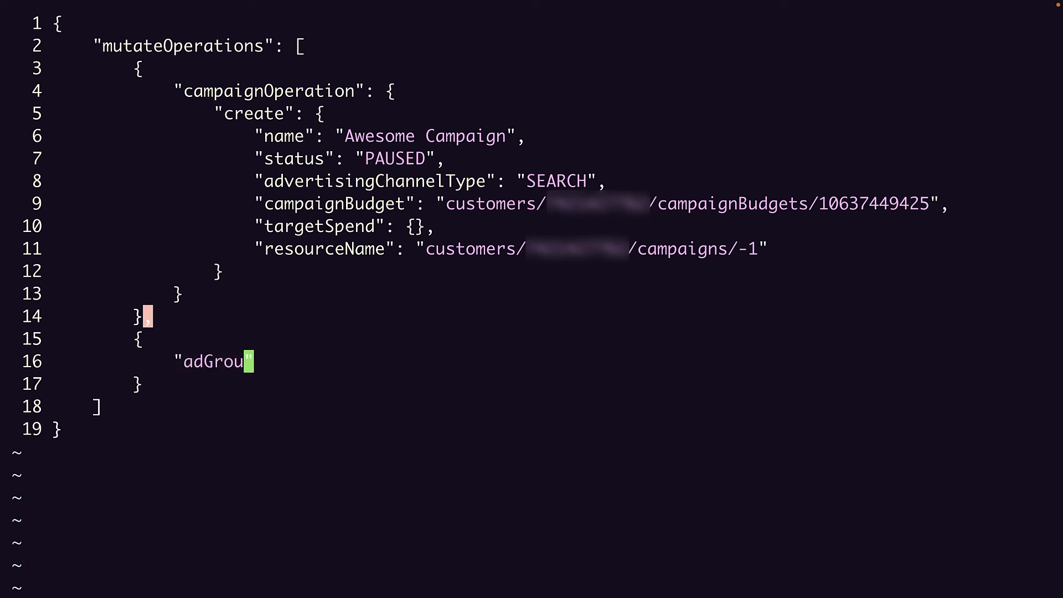
text(pOperation":)
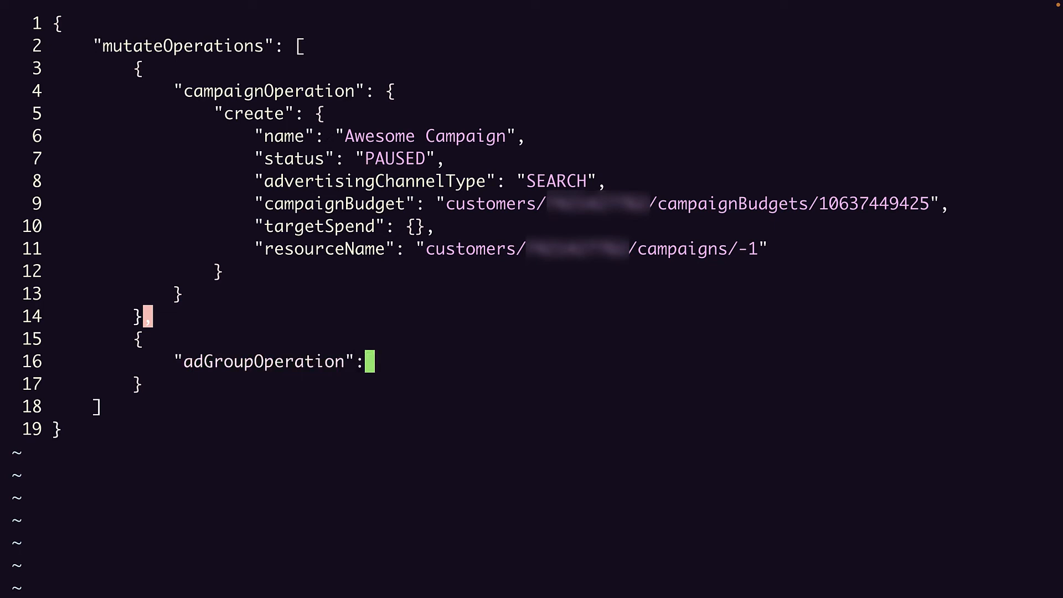
text({)
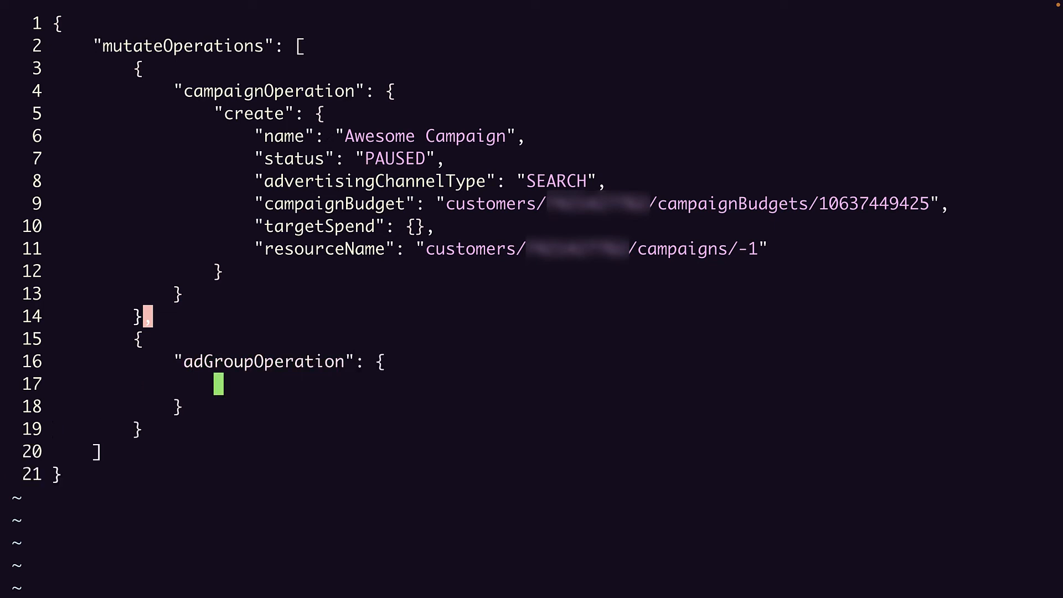
text("create": {)
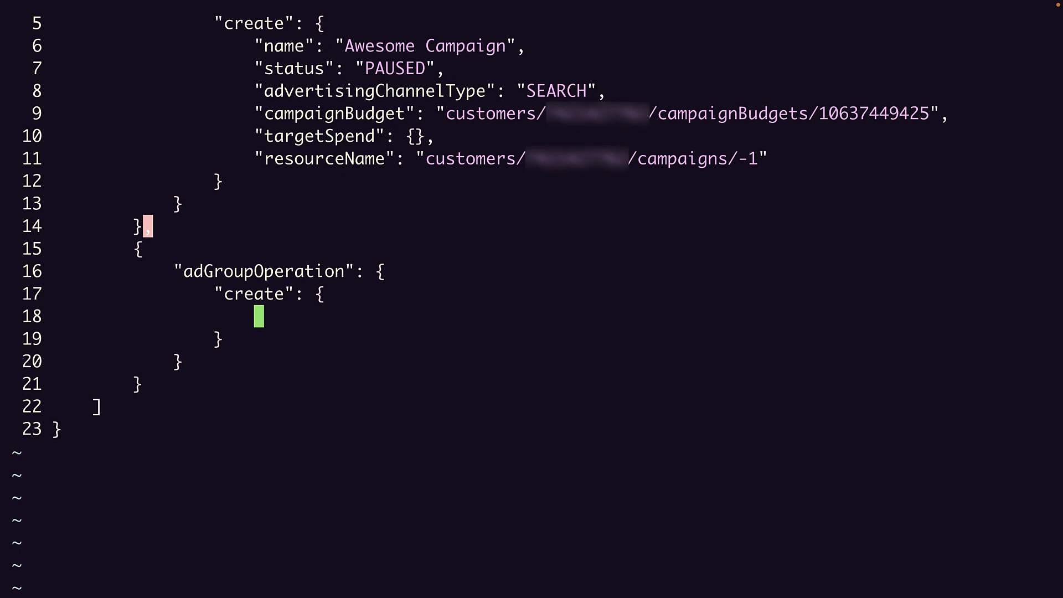
text("name":)
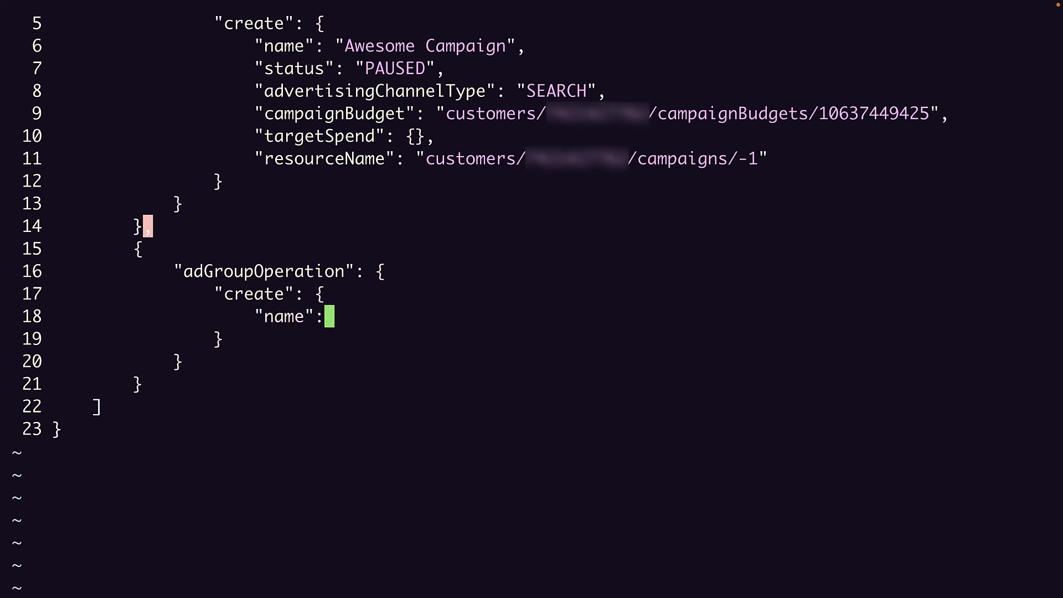
text("Aweom")
text("s)
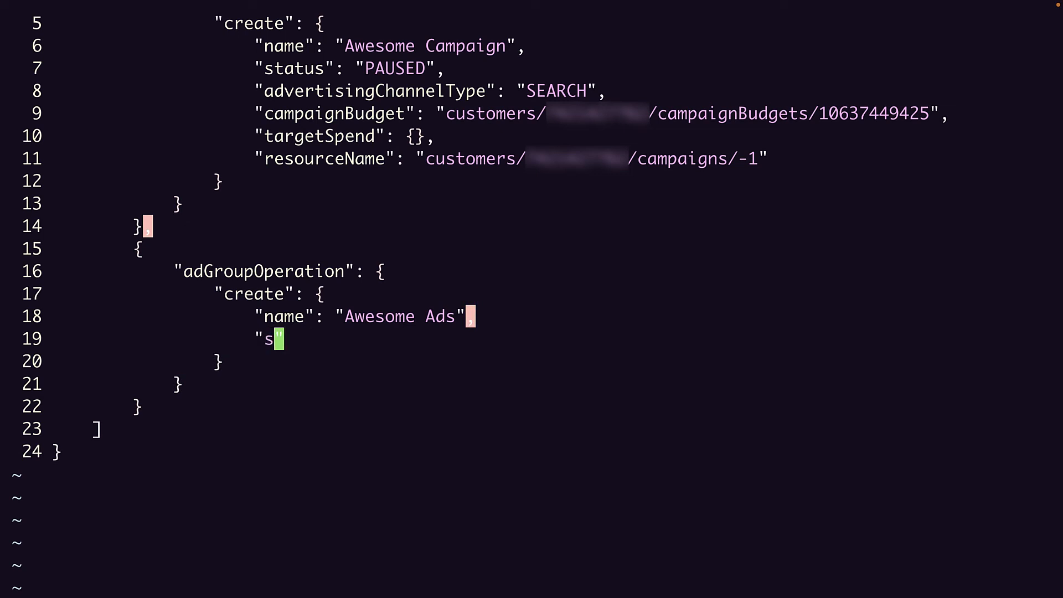
text(tatus":)
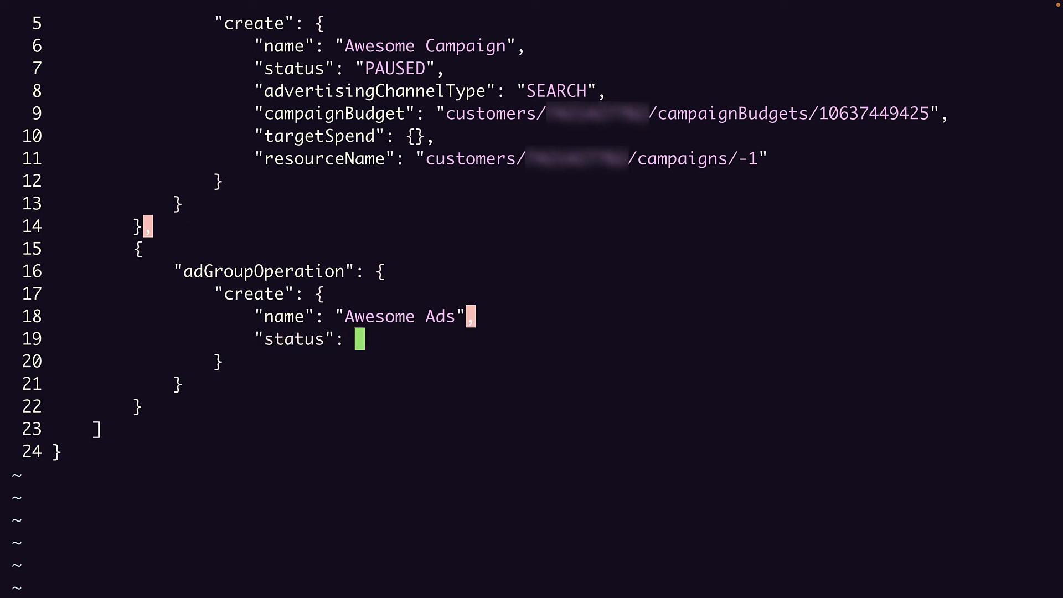
text("PAUSED",)
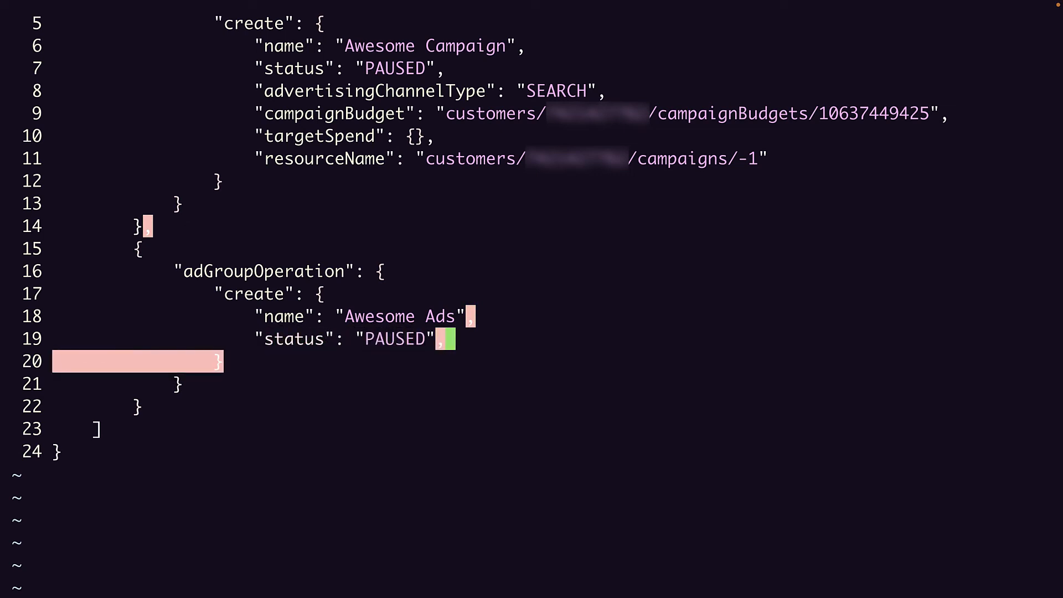
text("type")
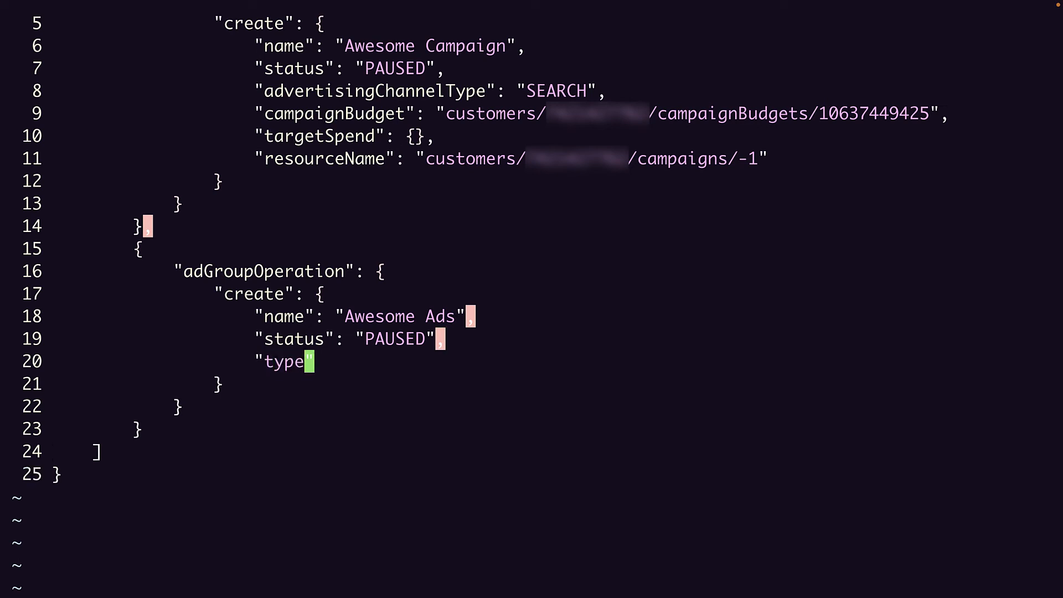
text(": "")
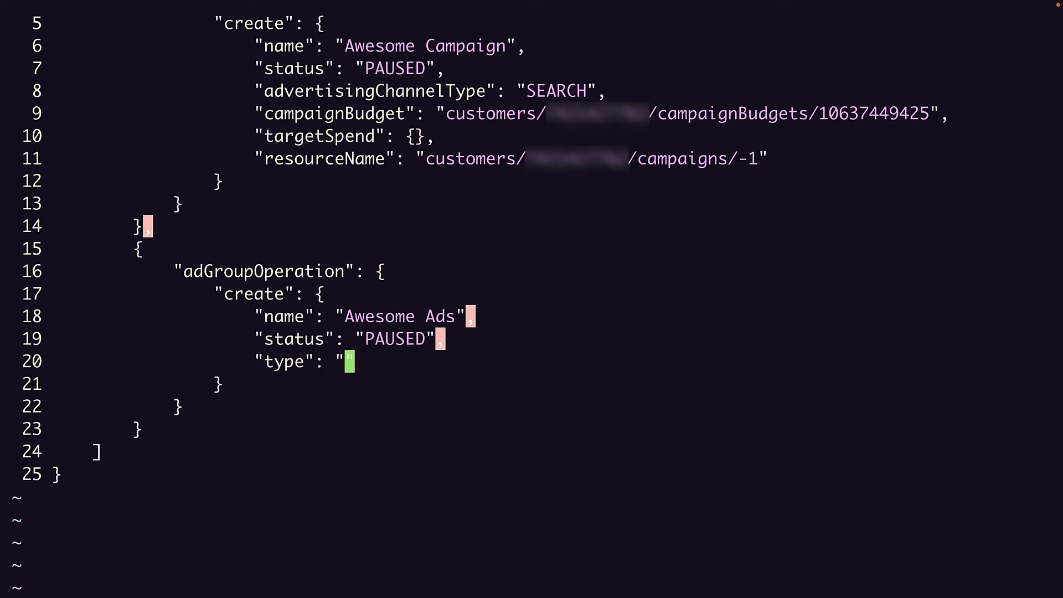
text(SEARCH_STANDARD)
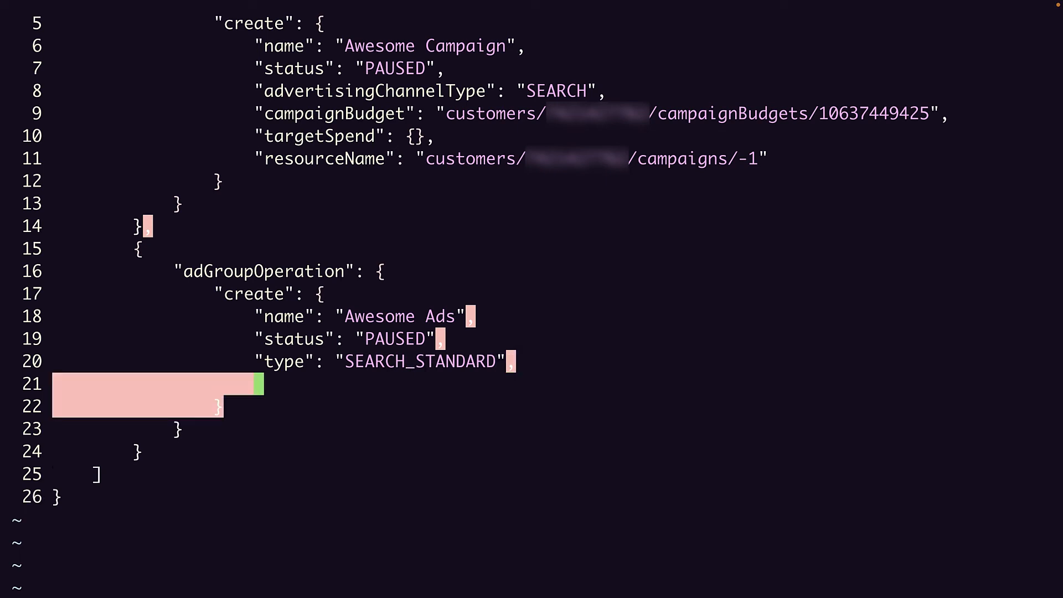
text("cpcBidMic)
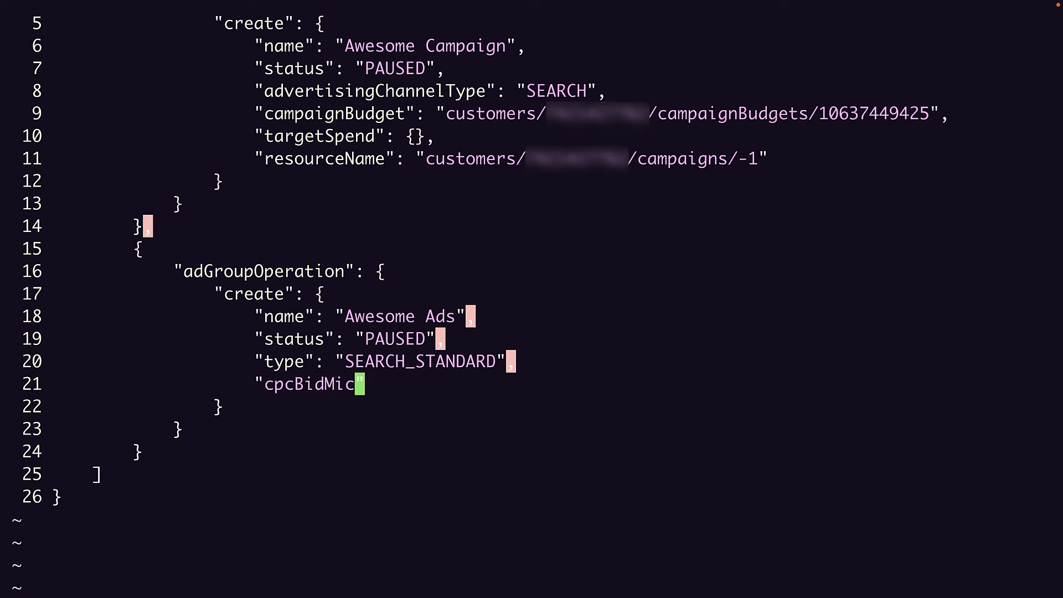
text(ros":)
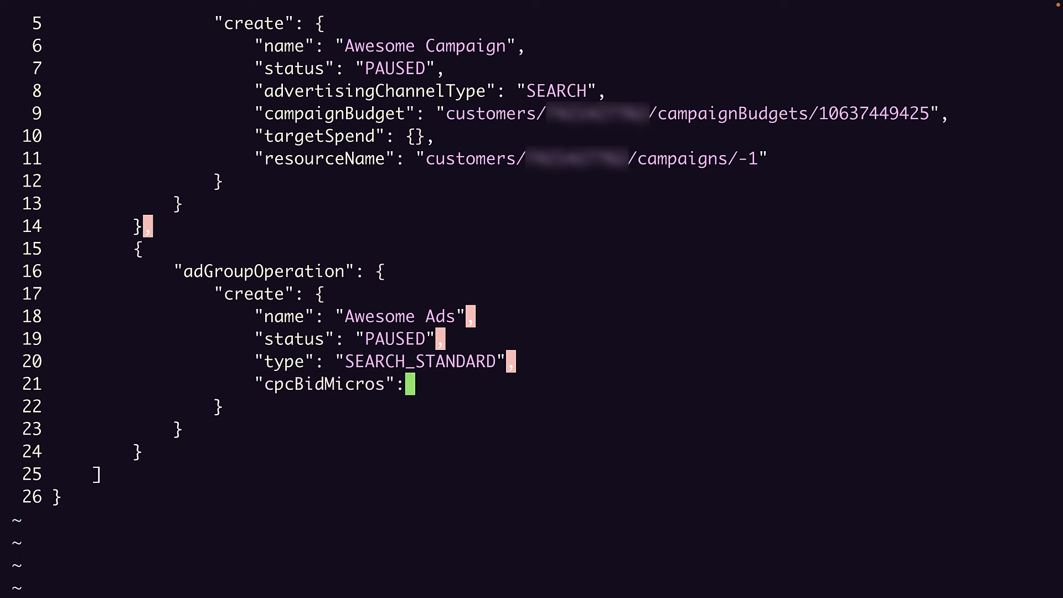
text(10000000,)
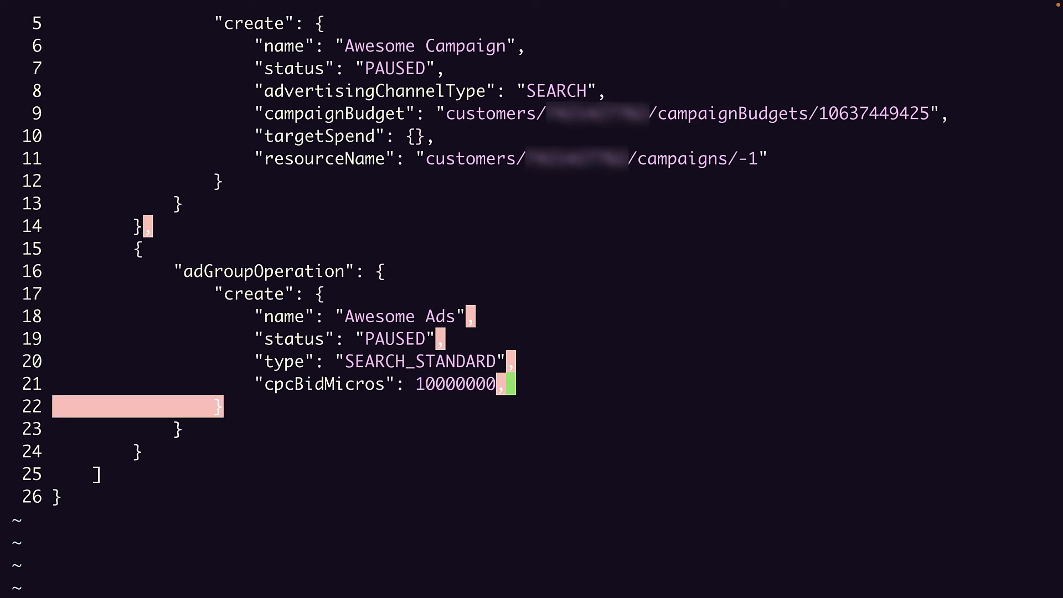
text(campai)
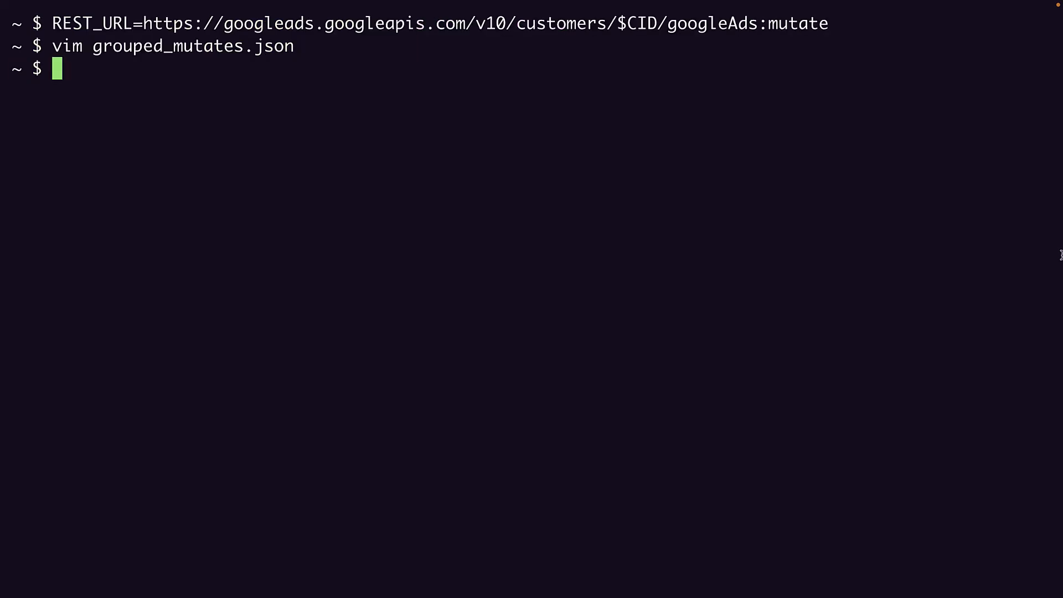
text(curl)
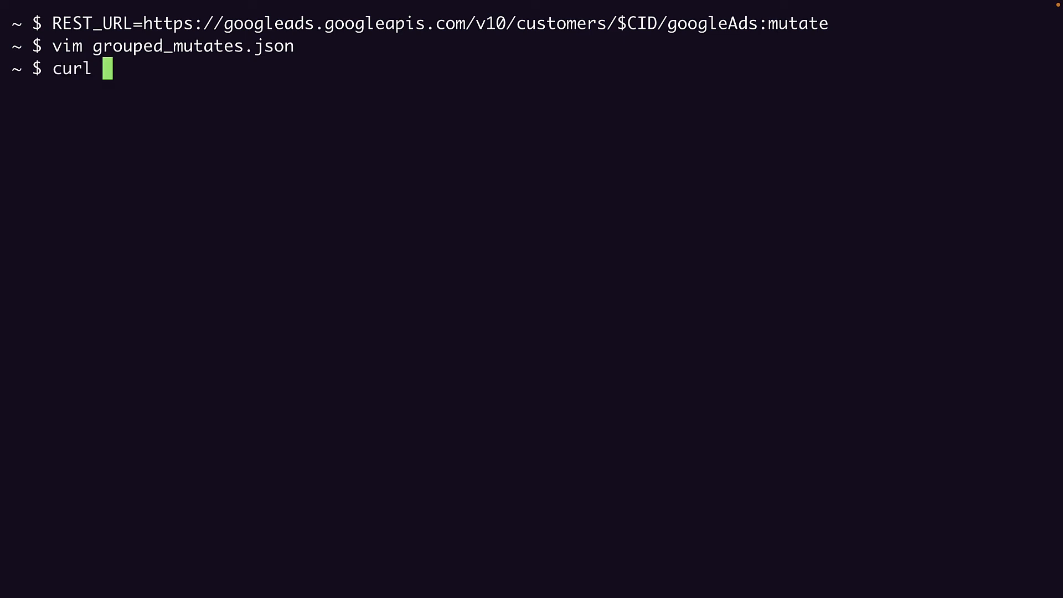
text(--header ")
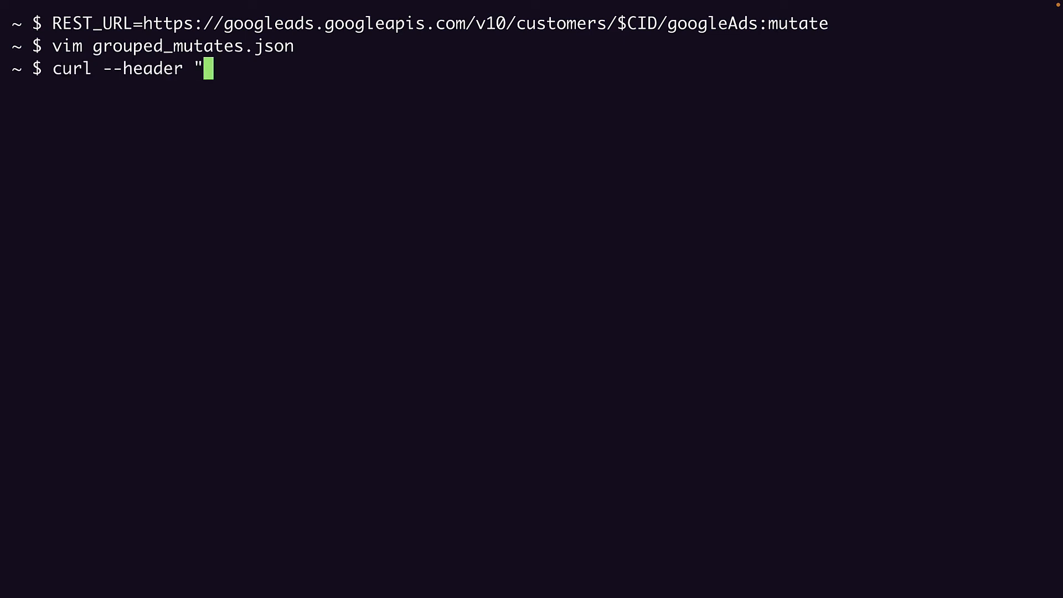
text(Authorization:)
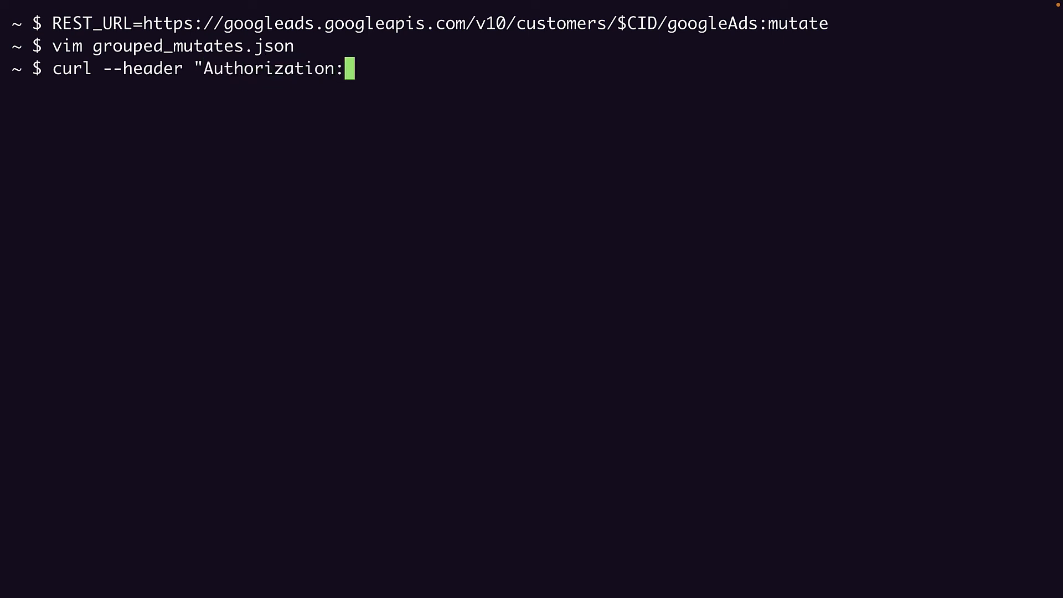
text(Bearer $)
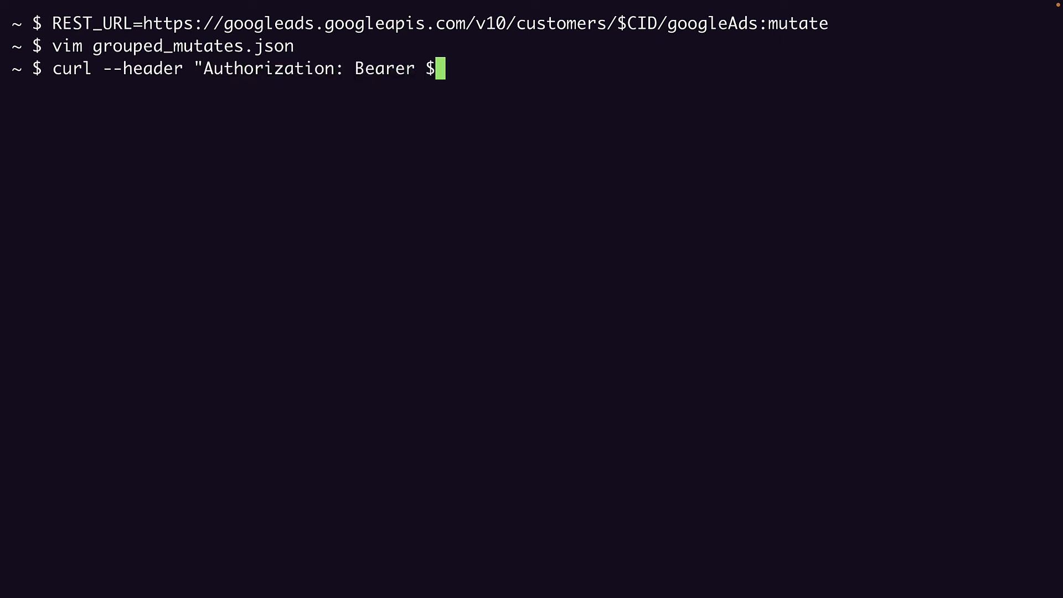
text(ACCESS_T)
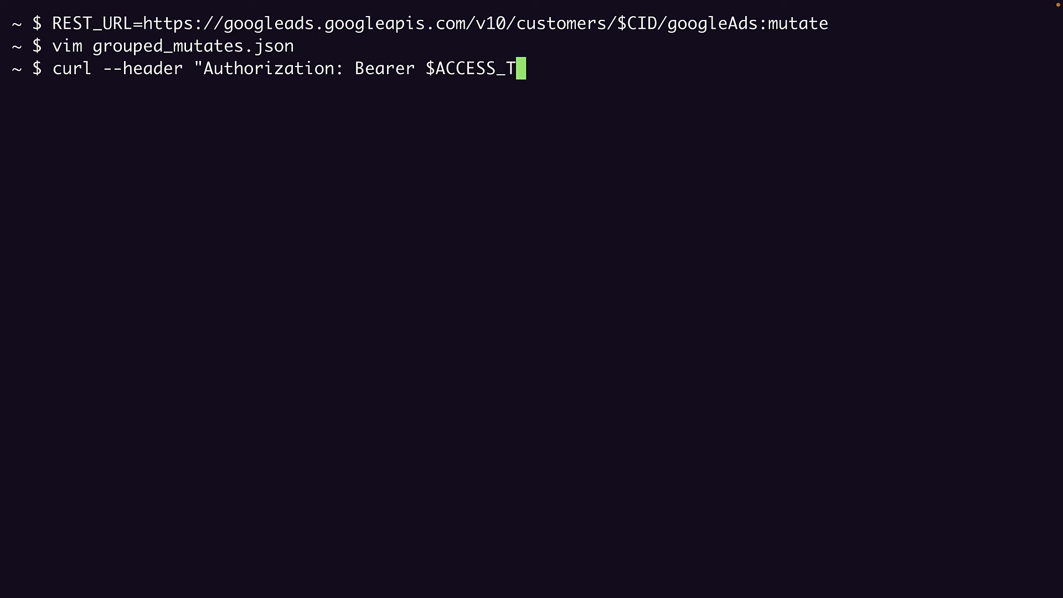
text(OKEN" --h)
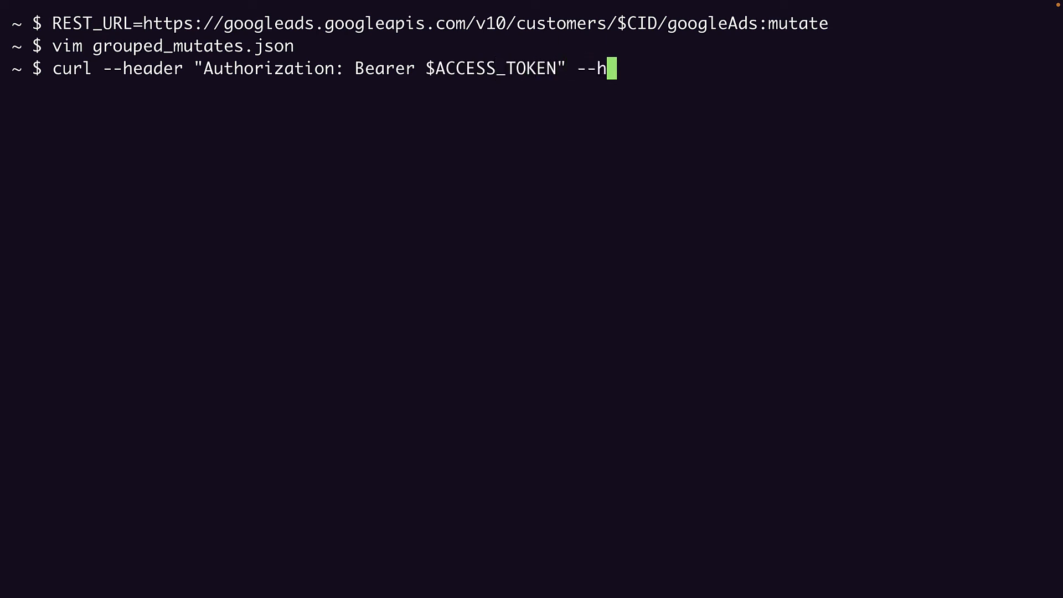
text(eader "devel)
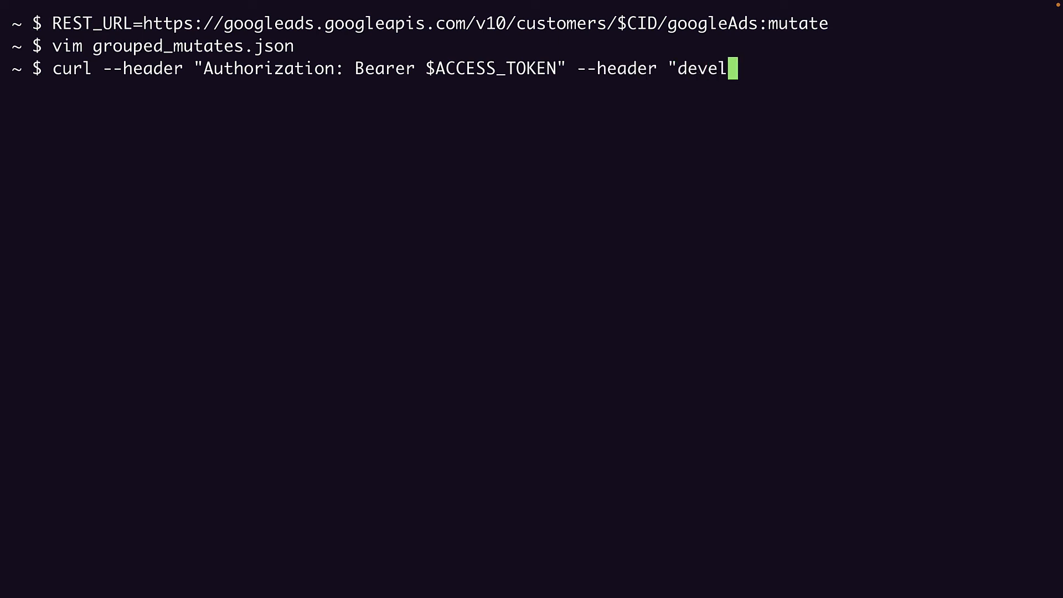
text(oper-token)
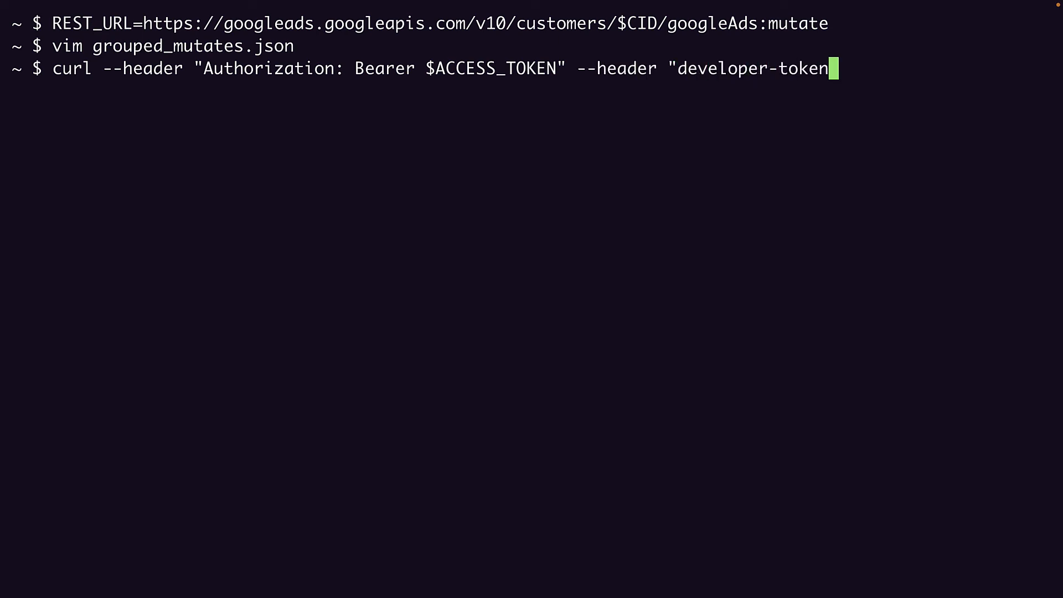
text(: $DEV_TOKEN)
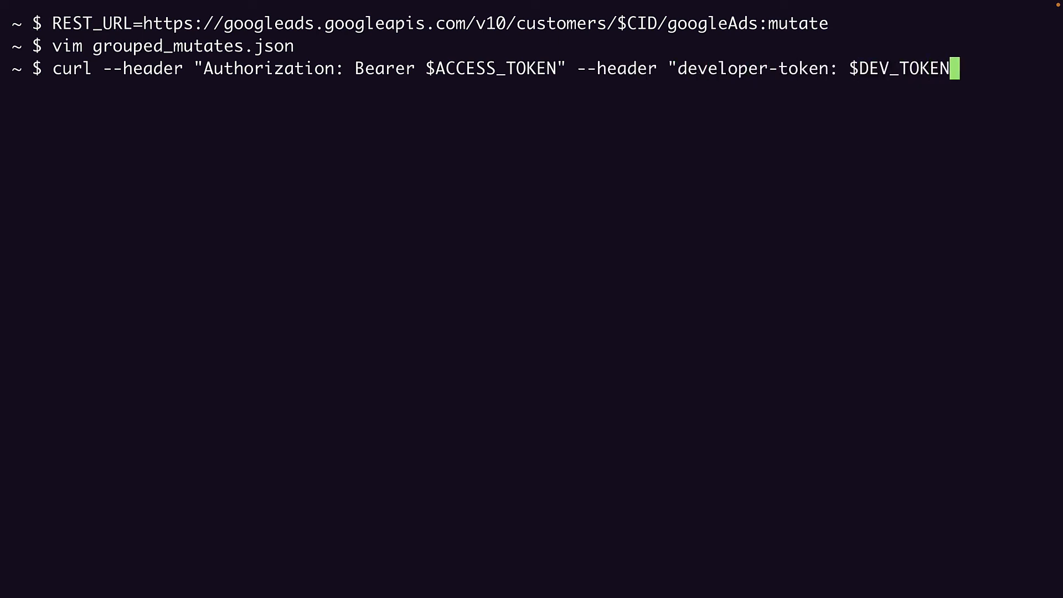
text(")
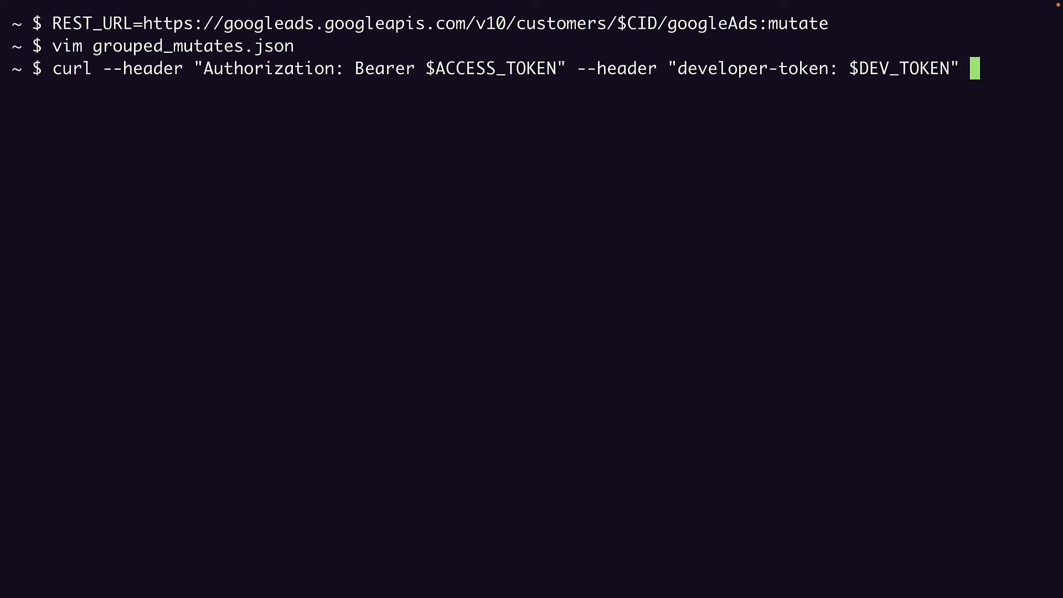
text(--header "login)
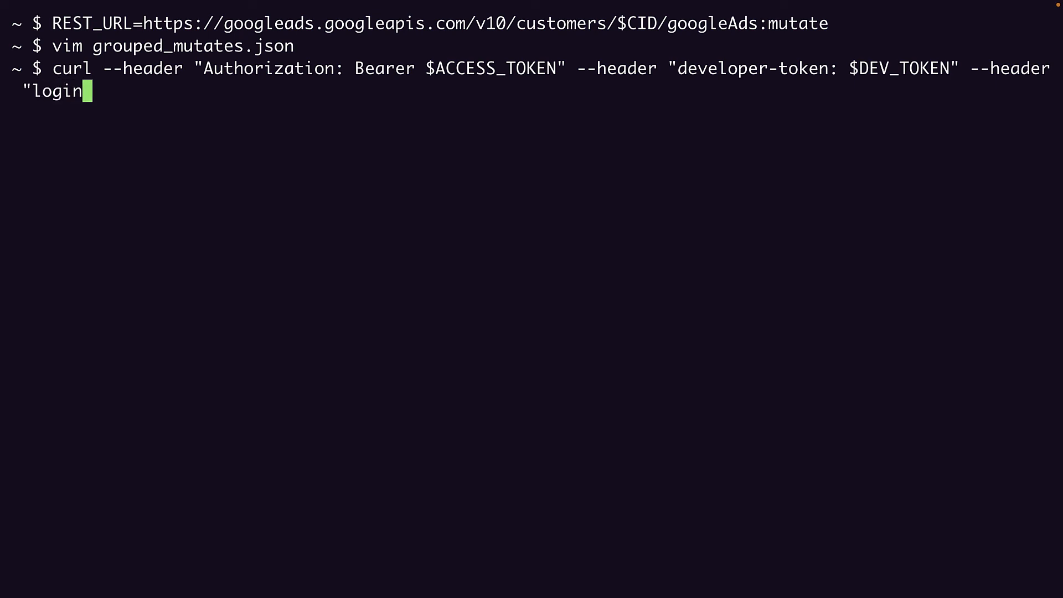
text(-customer-id)
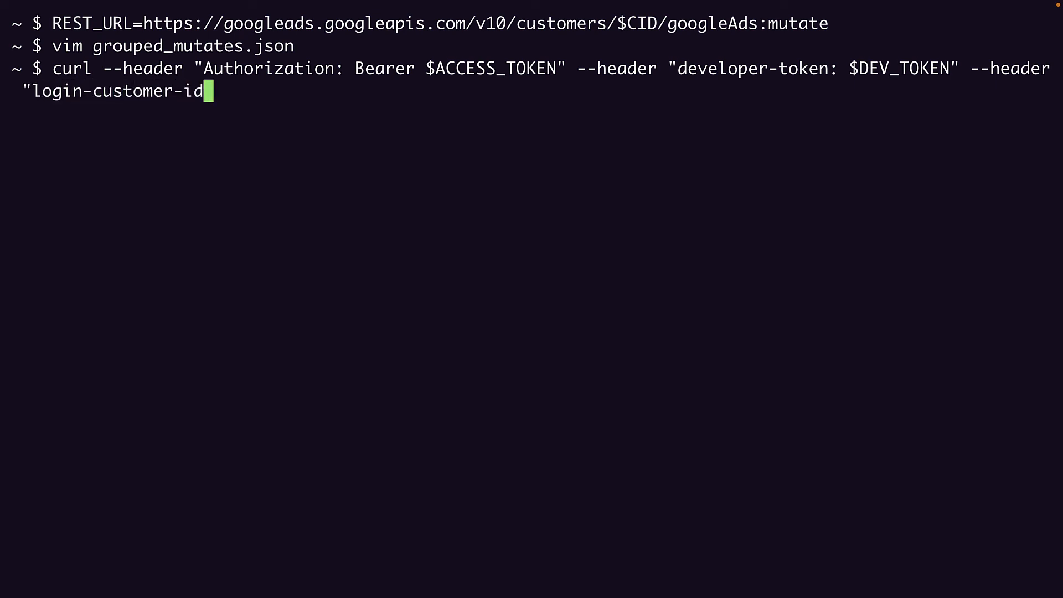
text(: $LOGI)
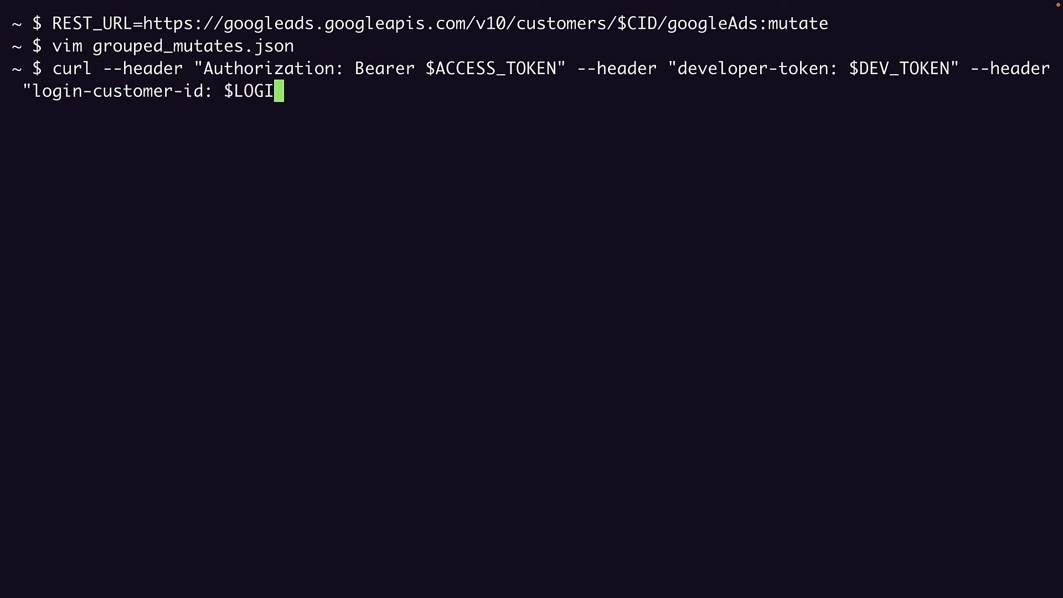
text(N_CID")
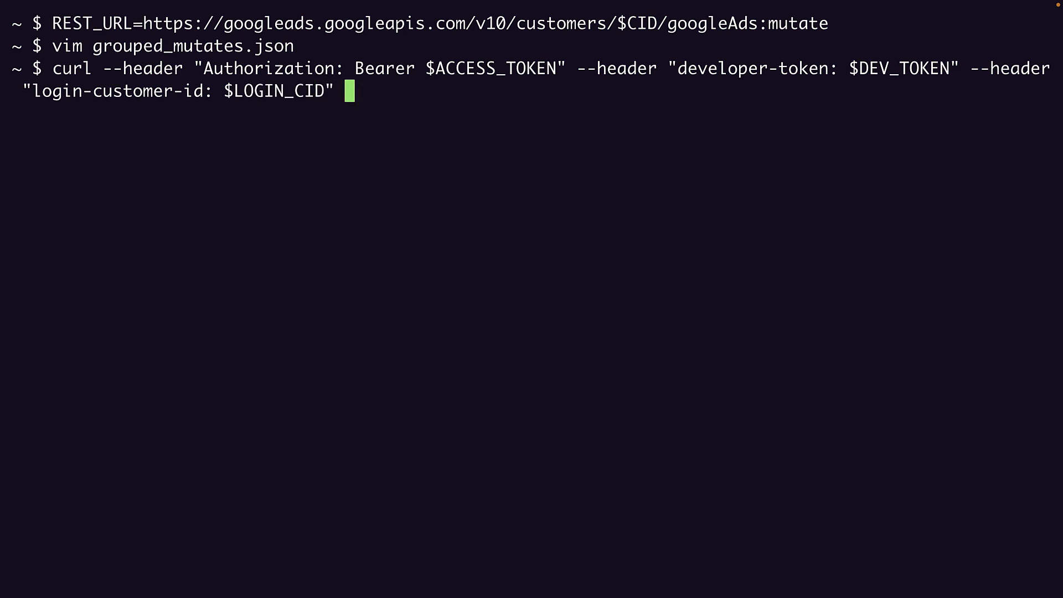
text(--header)
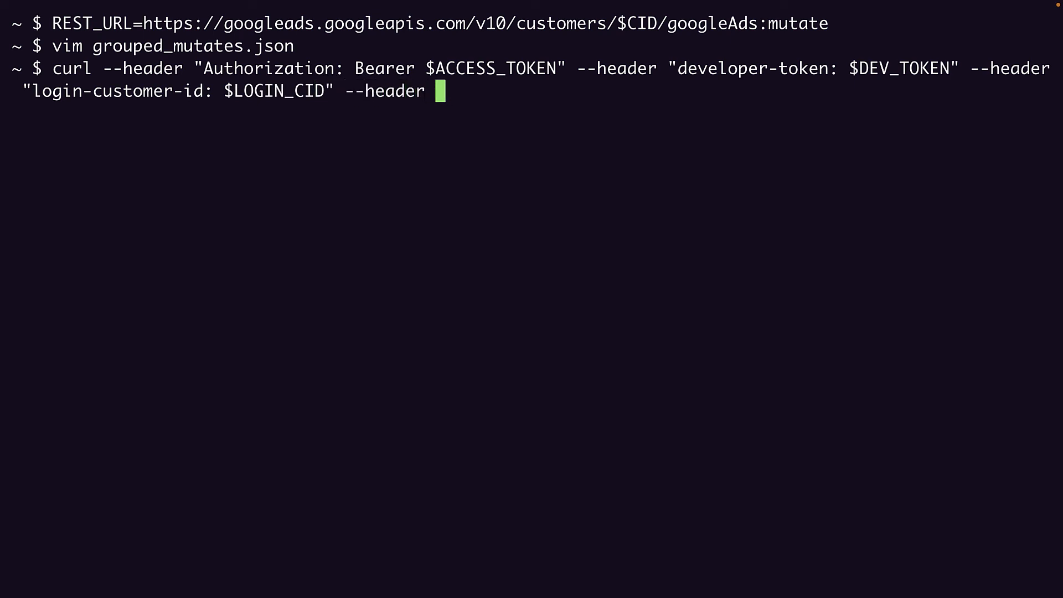
text("content-typ)
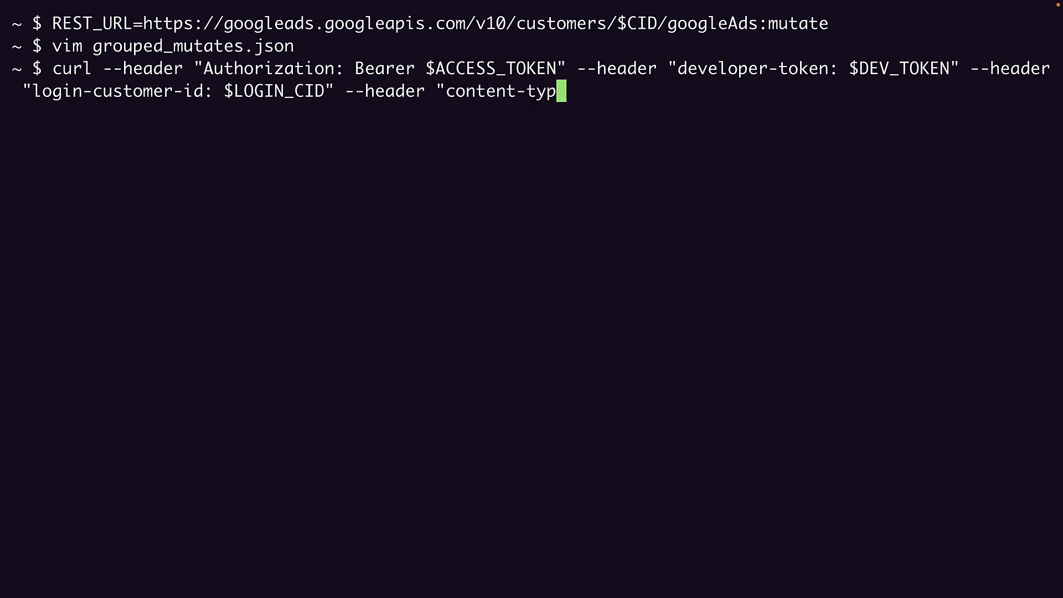
text(e:)
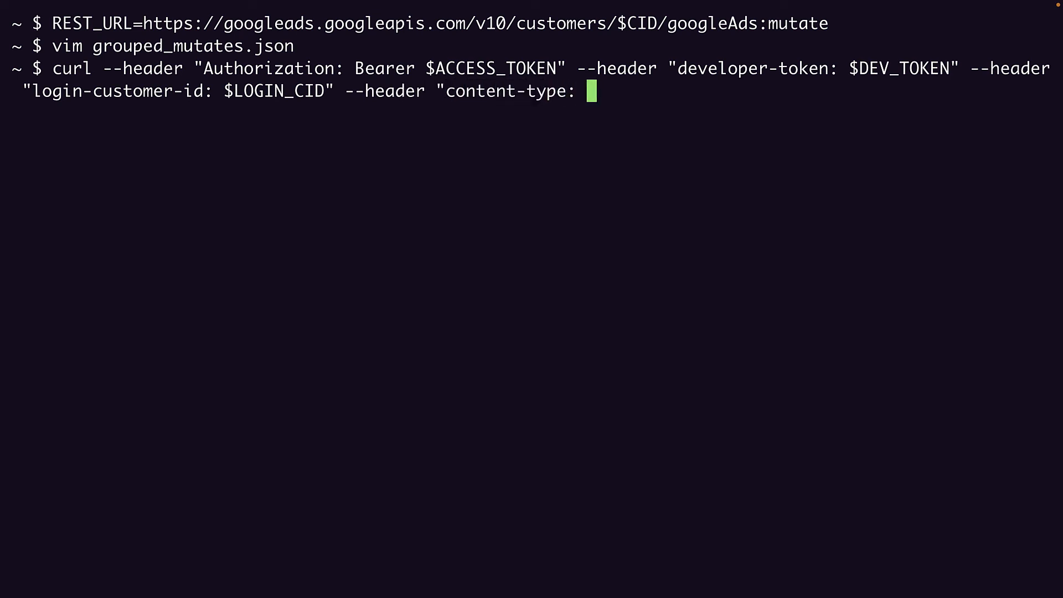
text(application/)
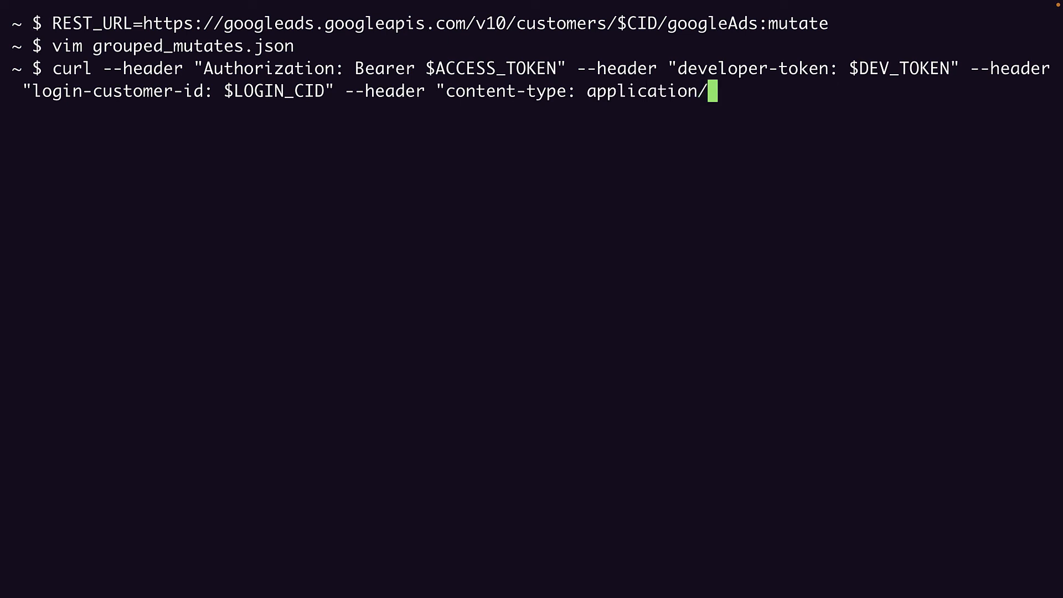
text(json")
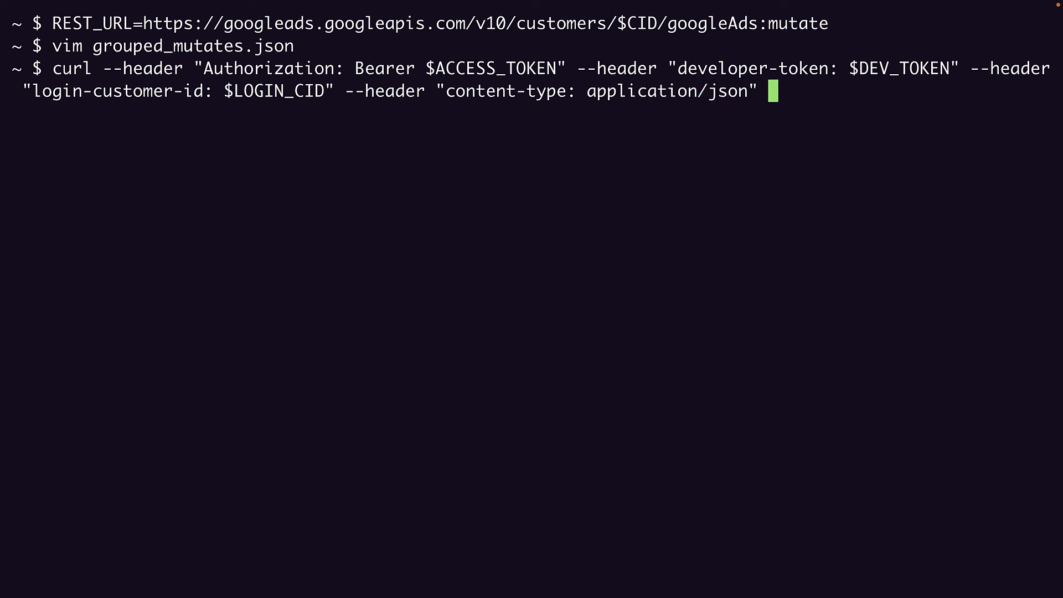
text(--data)
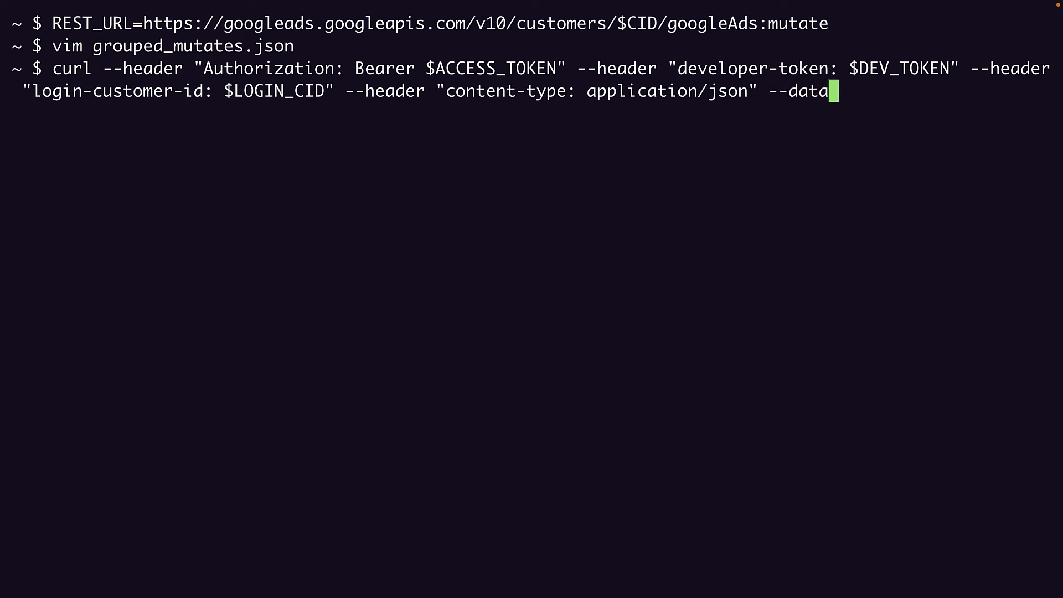
text(" ")
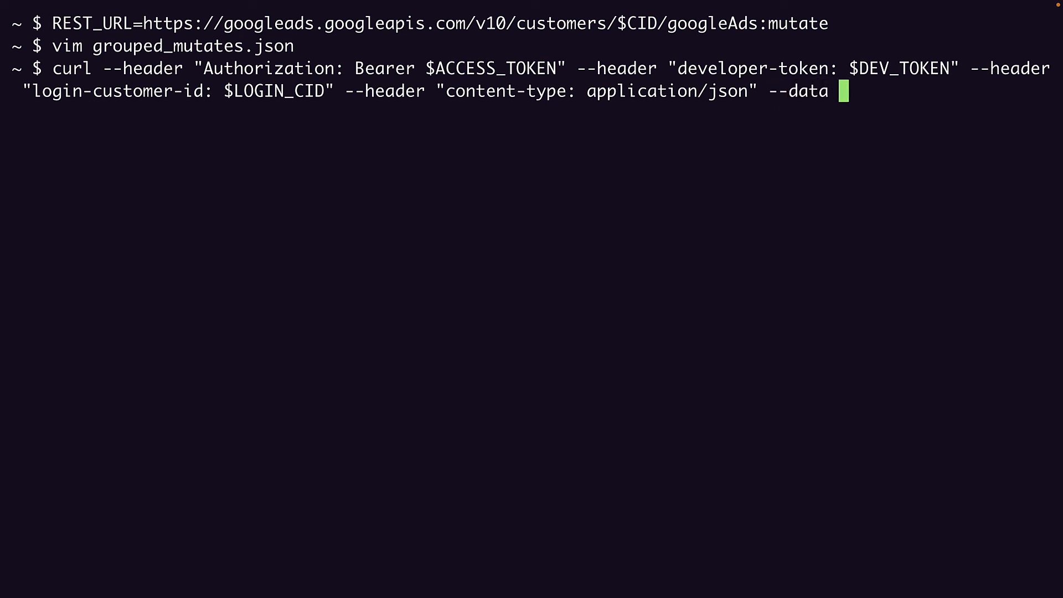
text(@grou)
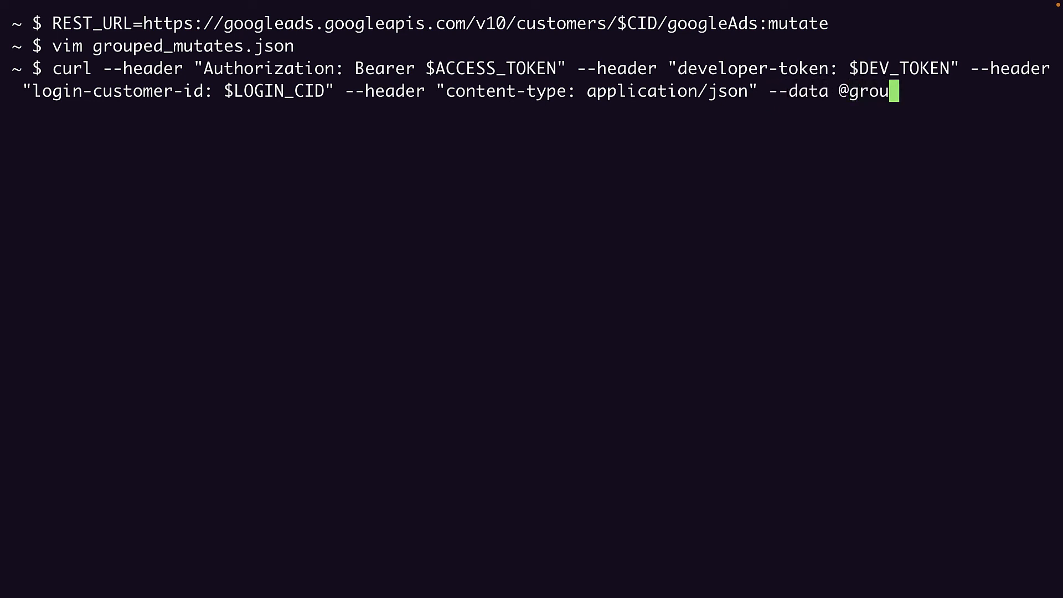
text(ped_mutate.)
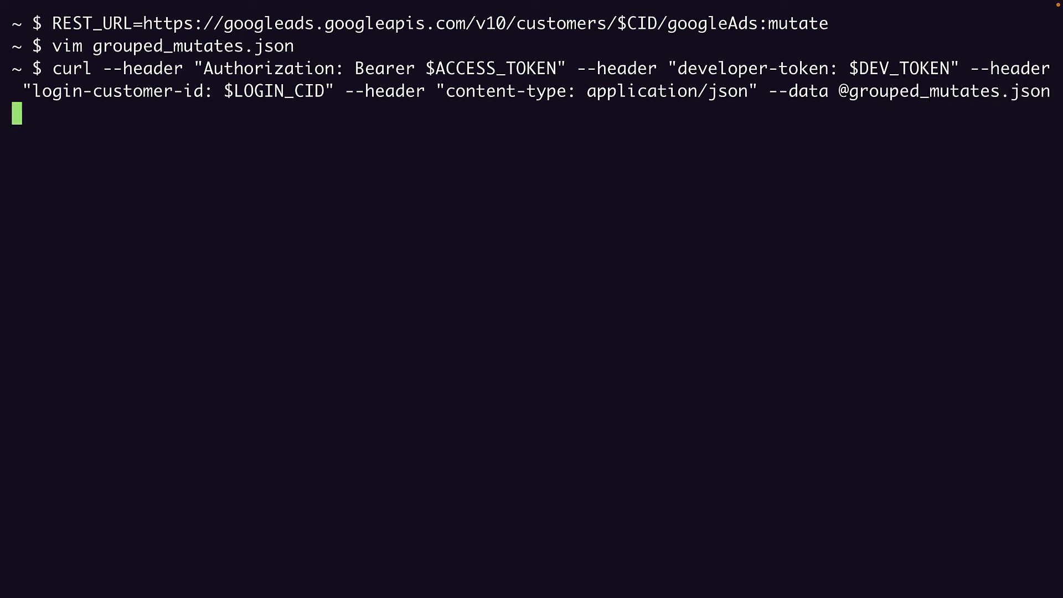
text(-X)
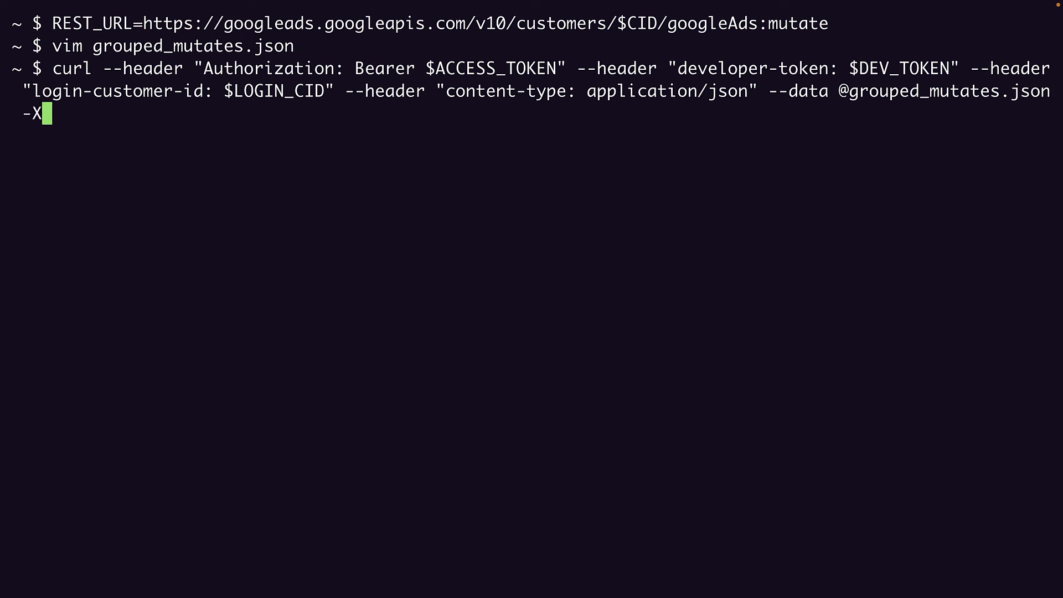
text(POS)
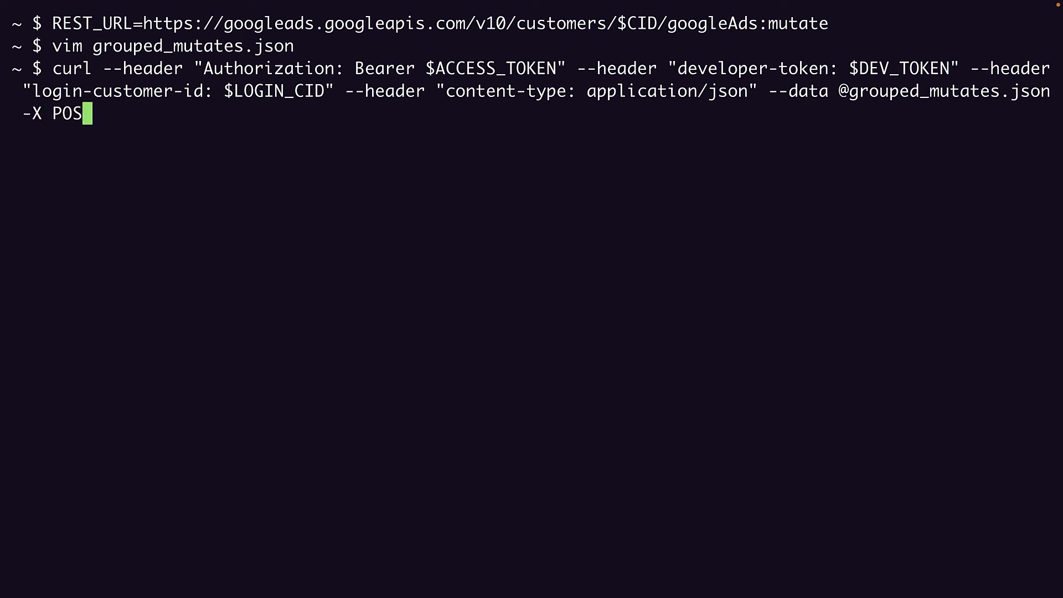
text(T)
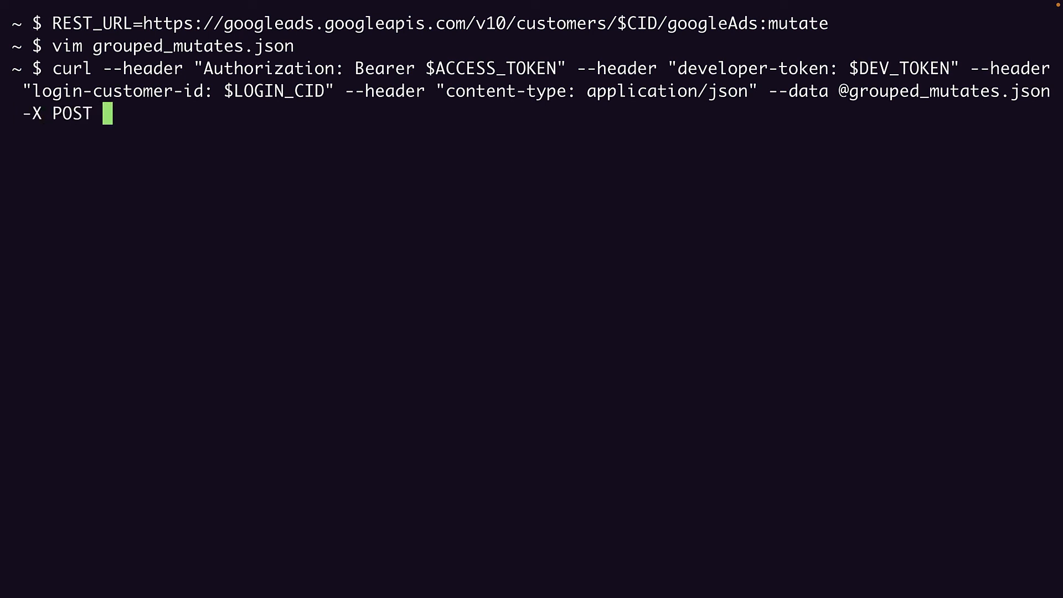
text($REST_URL)
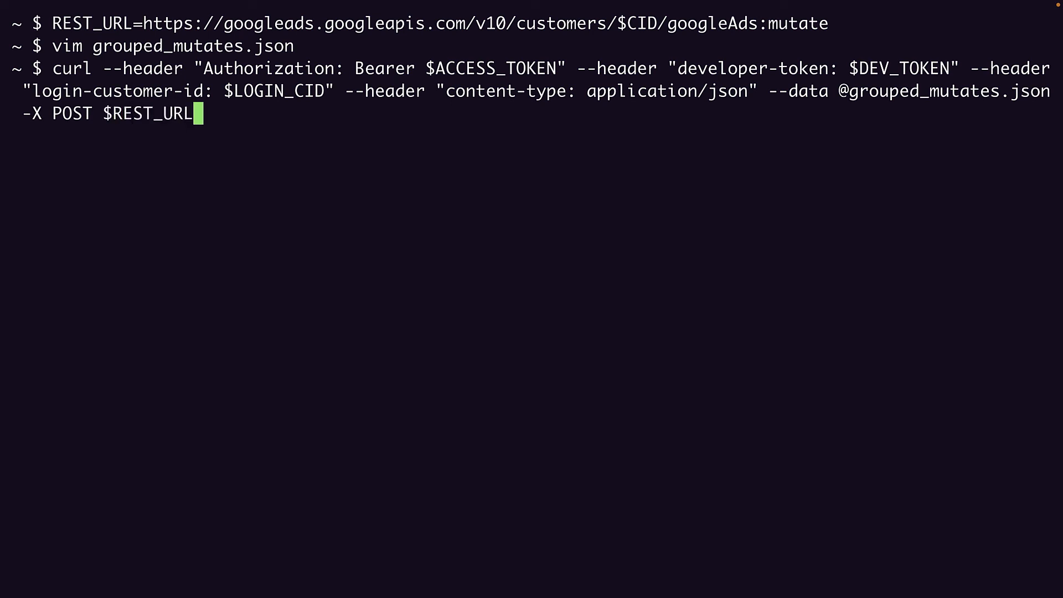